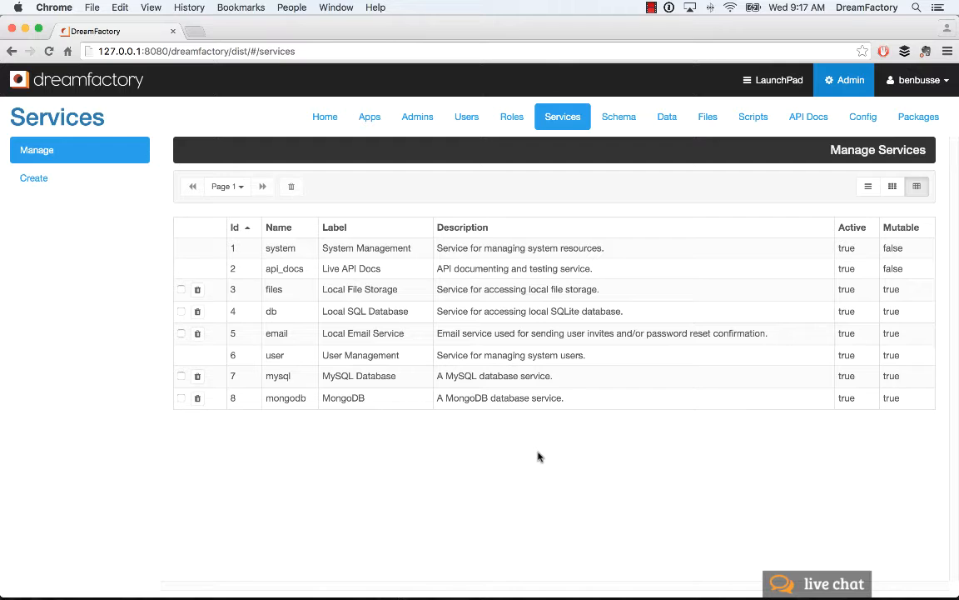
mouse_move(550, 510)
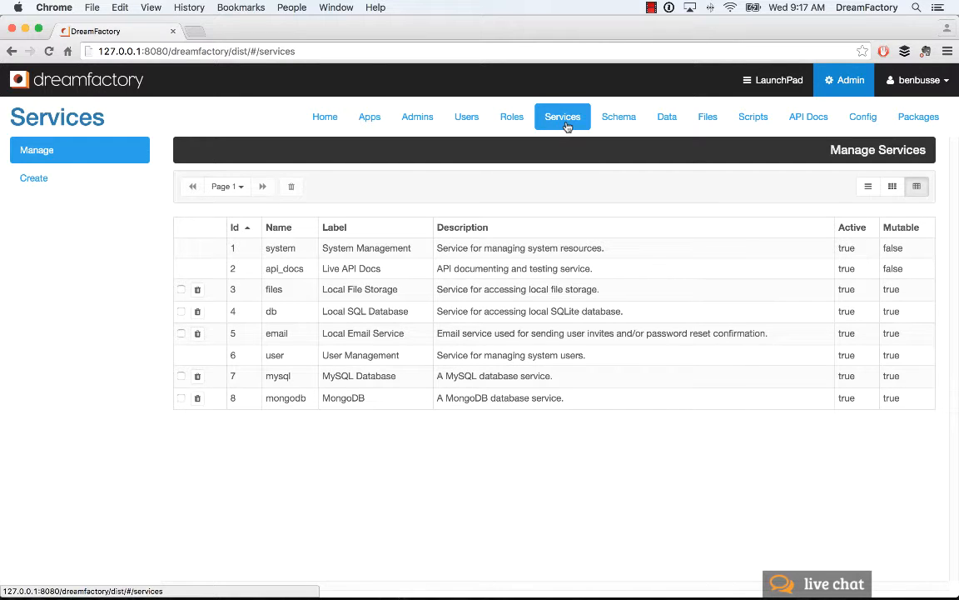
Start a new service and name it sql_contacts
left_click(33, 176)
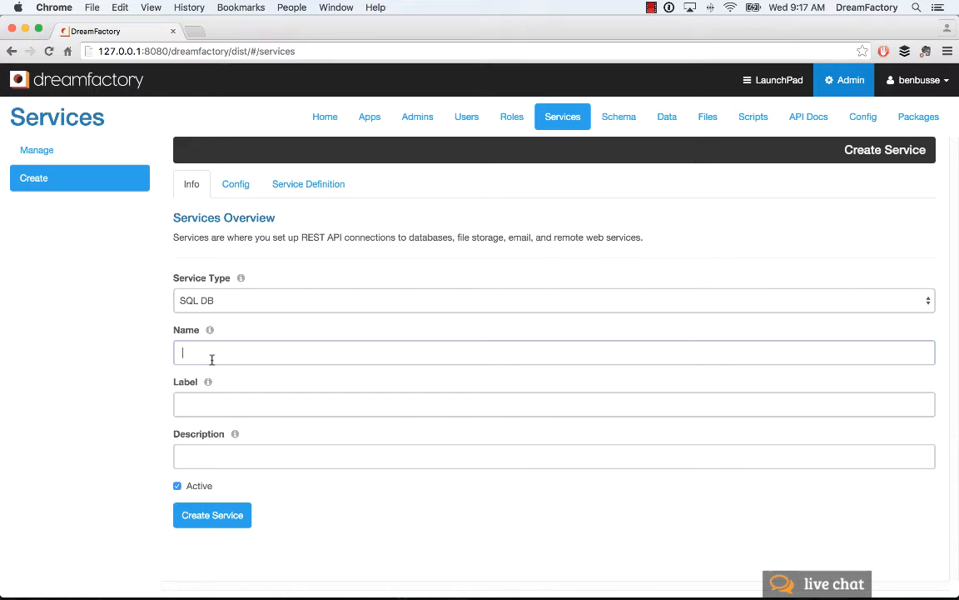
type("sql")
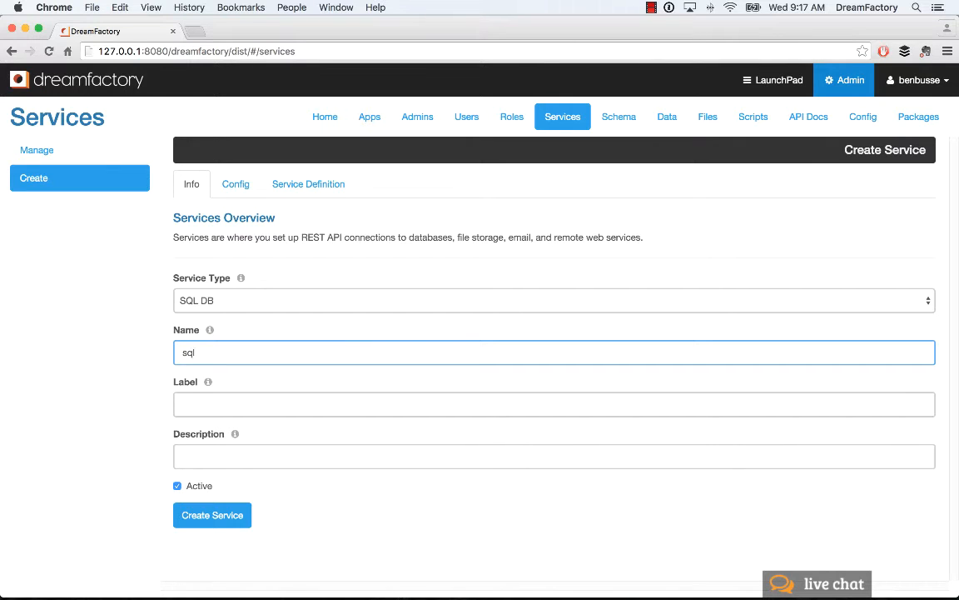
type("_cont")
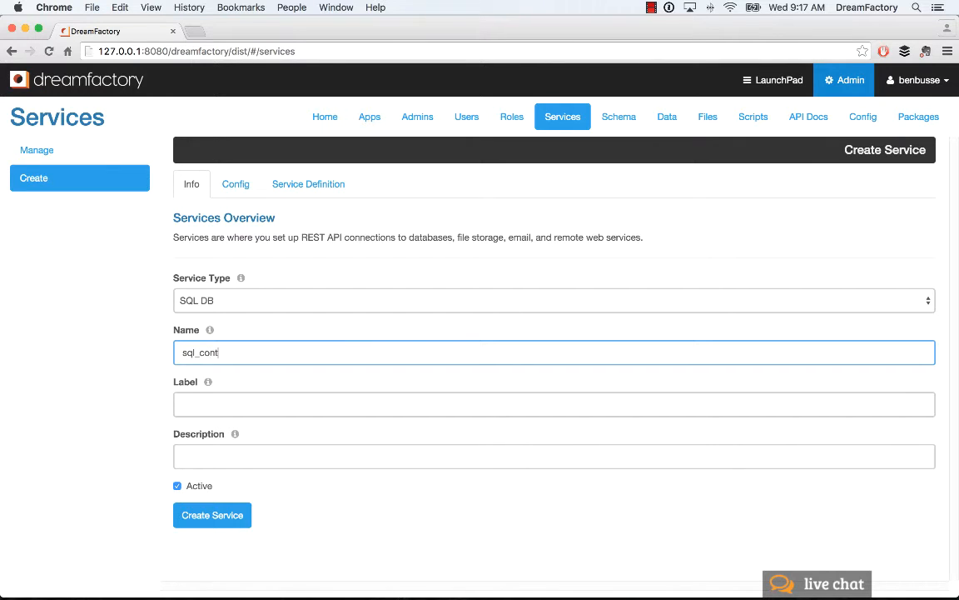
type("acts")
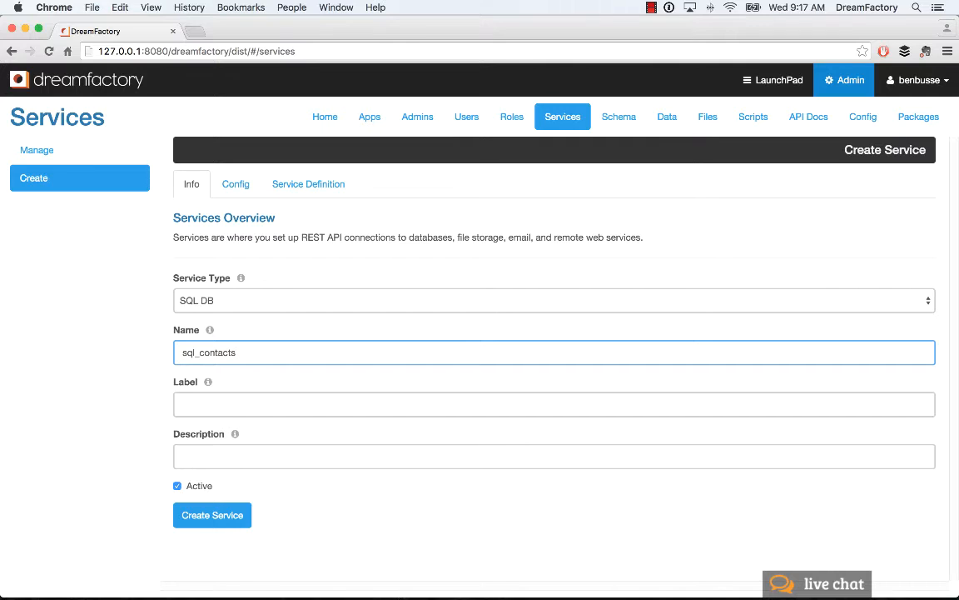
Set the label and description to 'Contacts DB' and move to its connection config
left_click(553, 405)
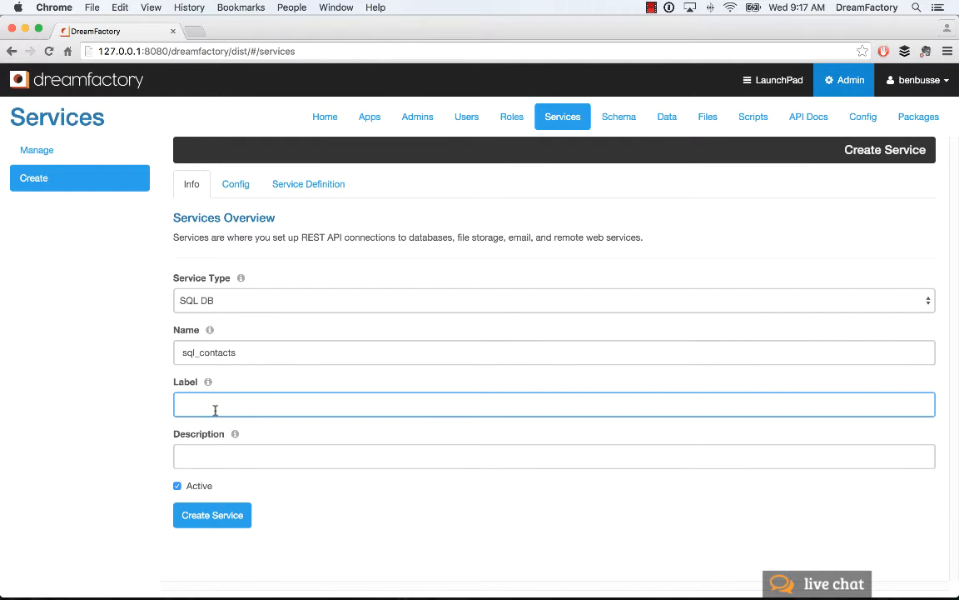
type("Contacts")
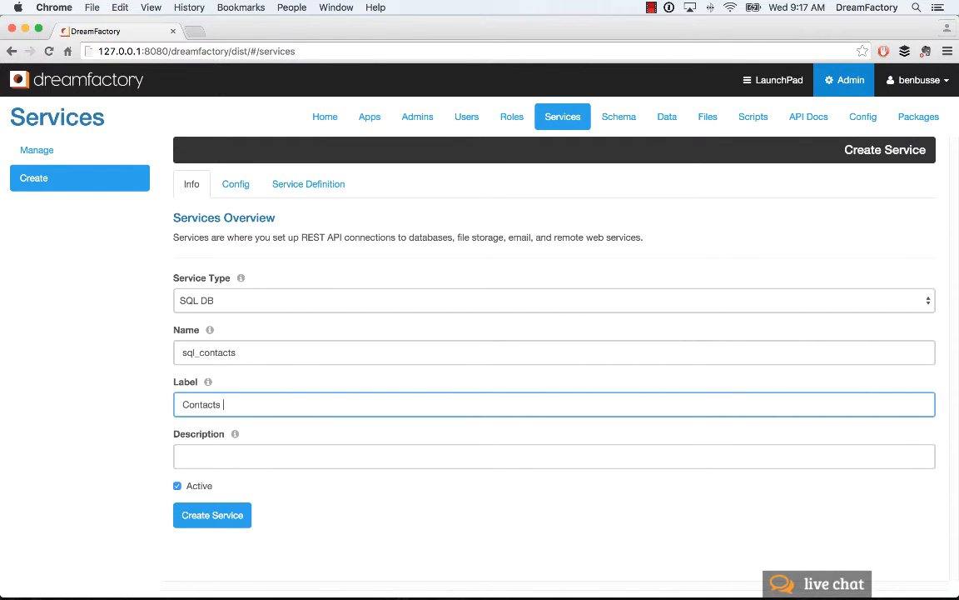
type("DB")
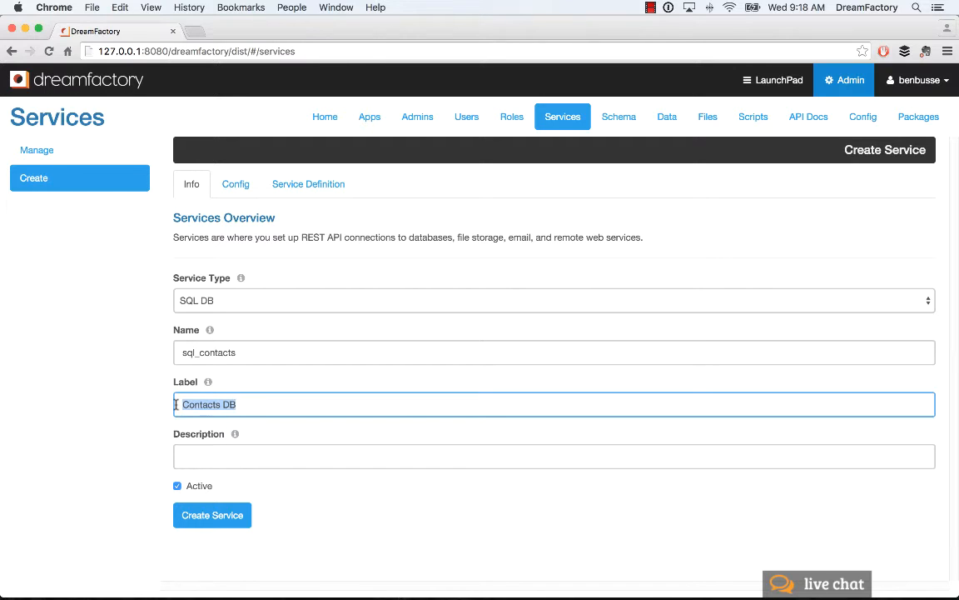
type("Contacts DB")
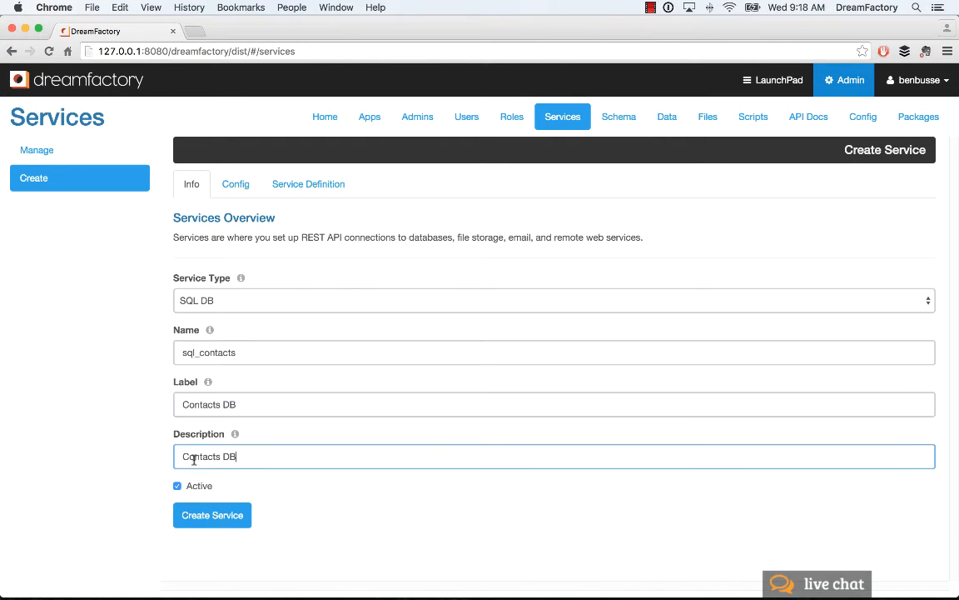
left_click(234, 183)
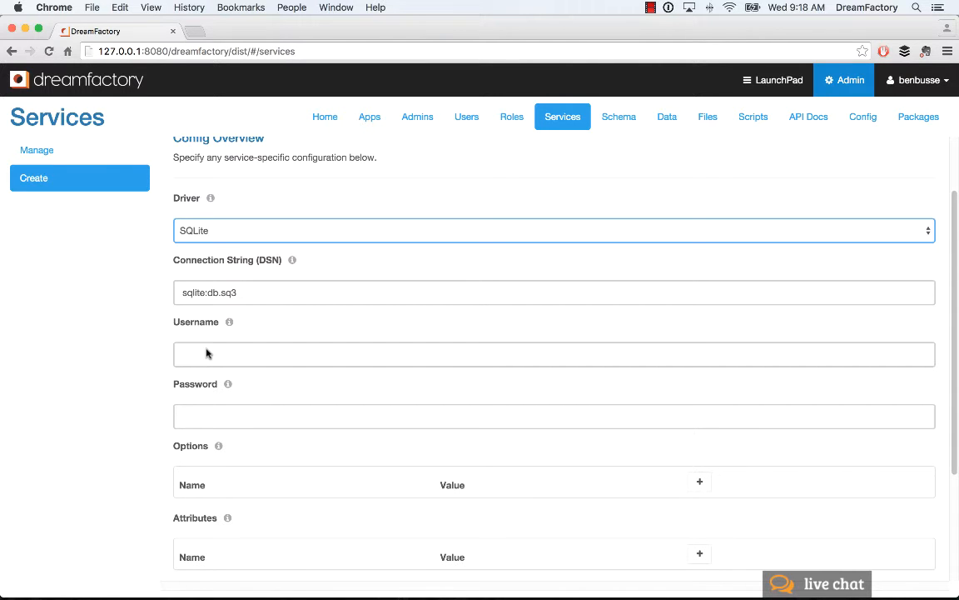
Save the Contacts DB service with the SQLite driver and sqlite:db.sq3 connection string
scroll("down", 3)
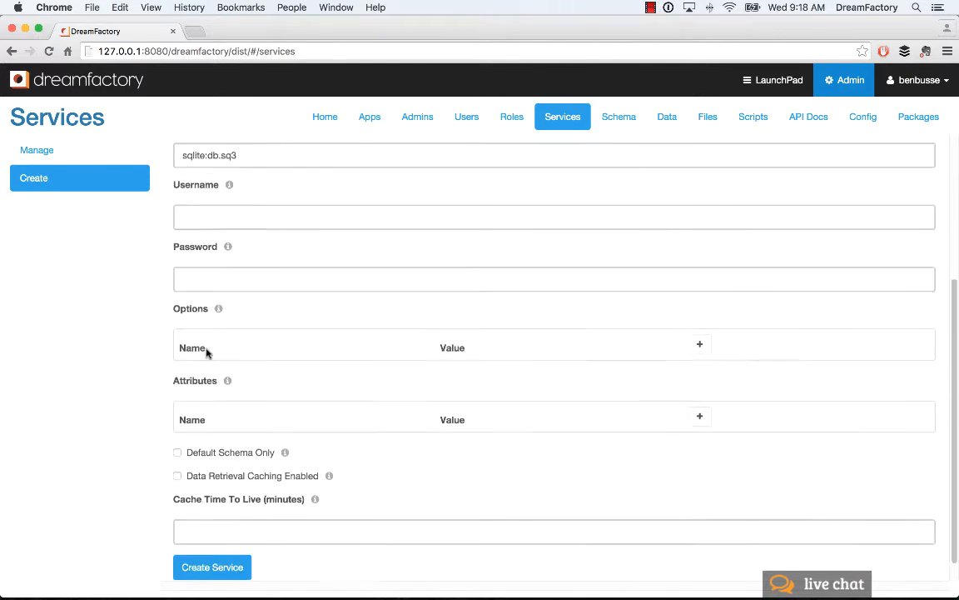
scroll("down", 3)
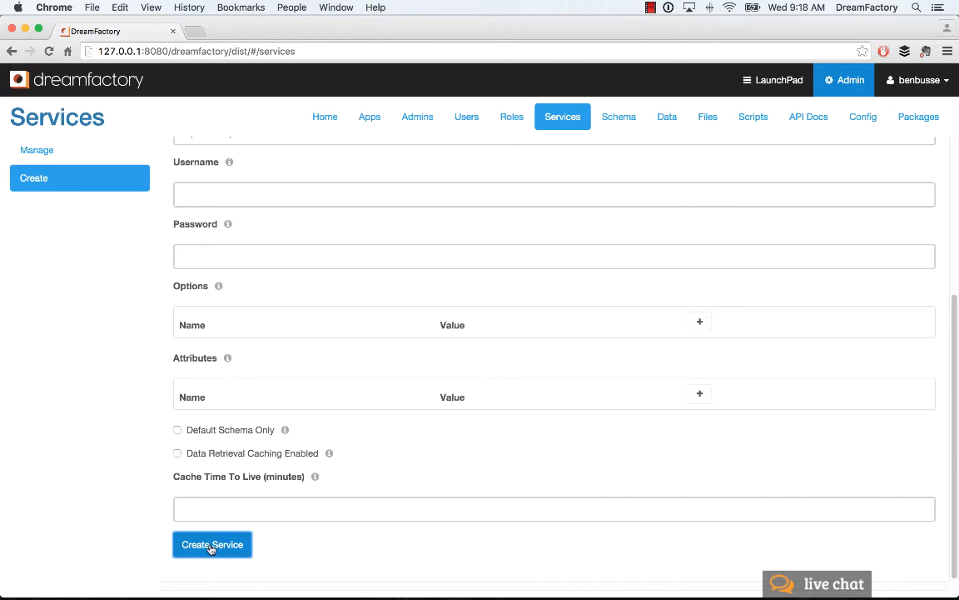
left_click(212, 543)
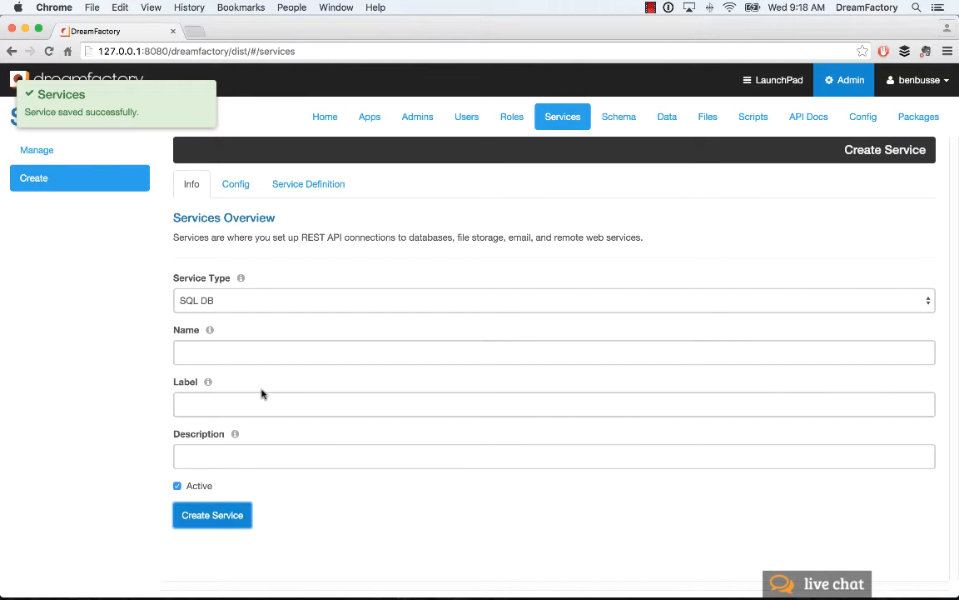
mouse_move(203, 96)
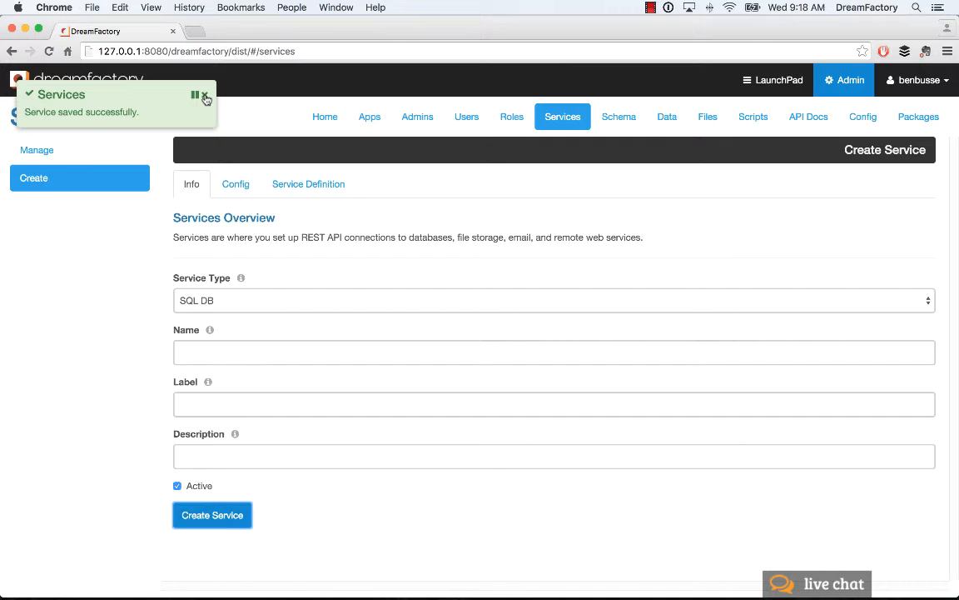
mouse_move(205, 97)
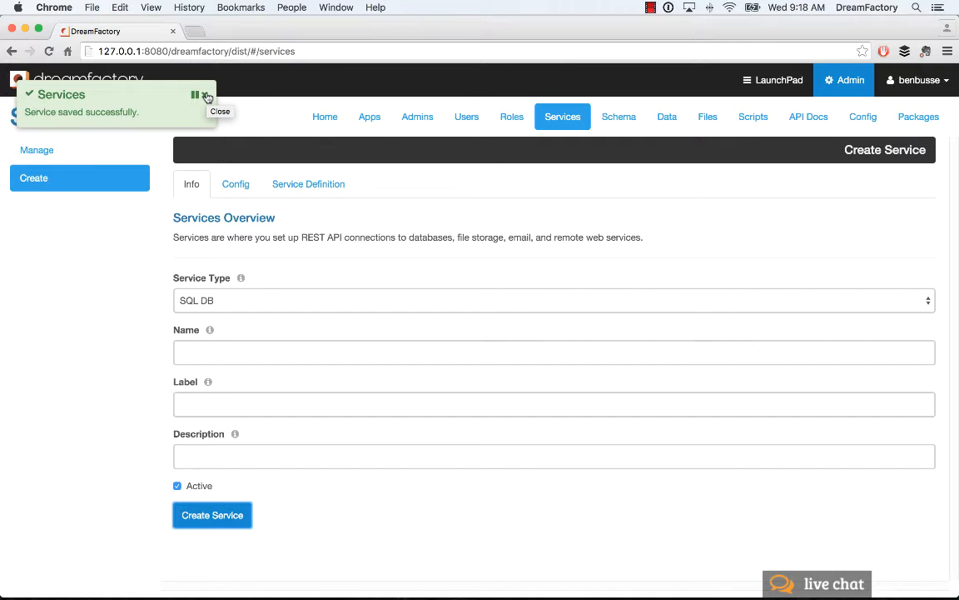
Dismiss the 'Service saved successfully' notice
left_click(220, 110)
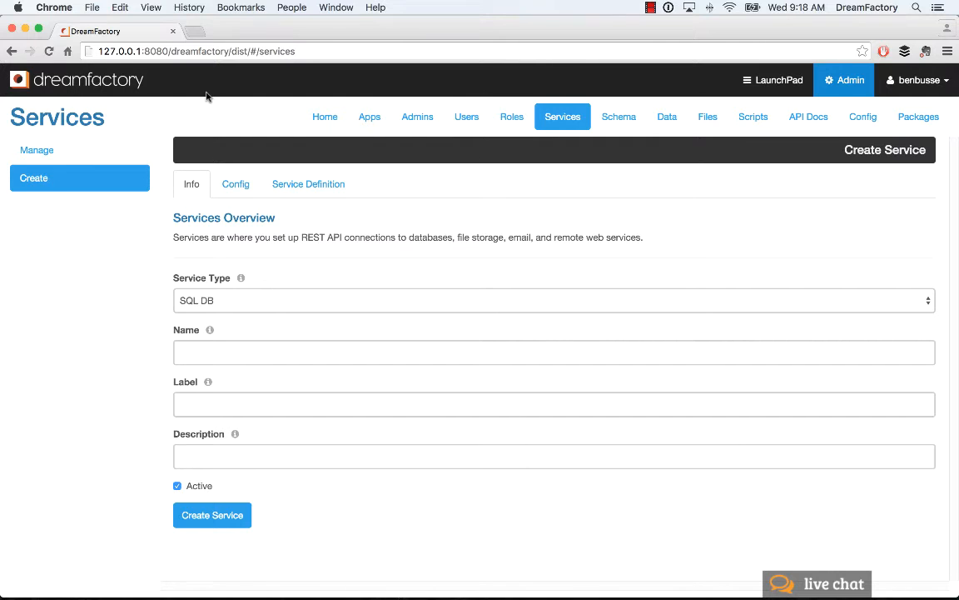
mouse_move(292, 147)
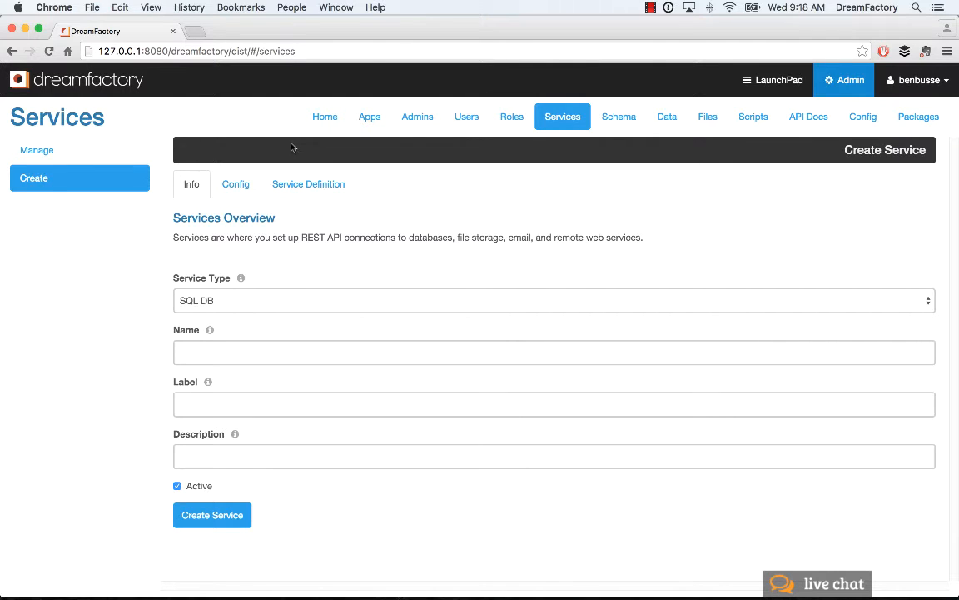
In the schema manager, choose the Contacts DB service and check its table list
left_click(620, 117)
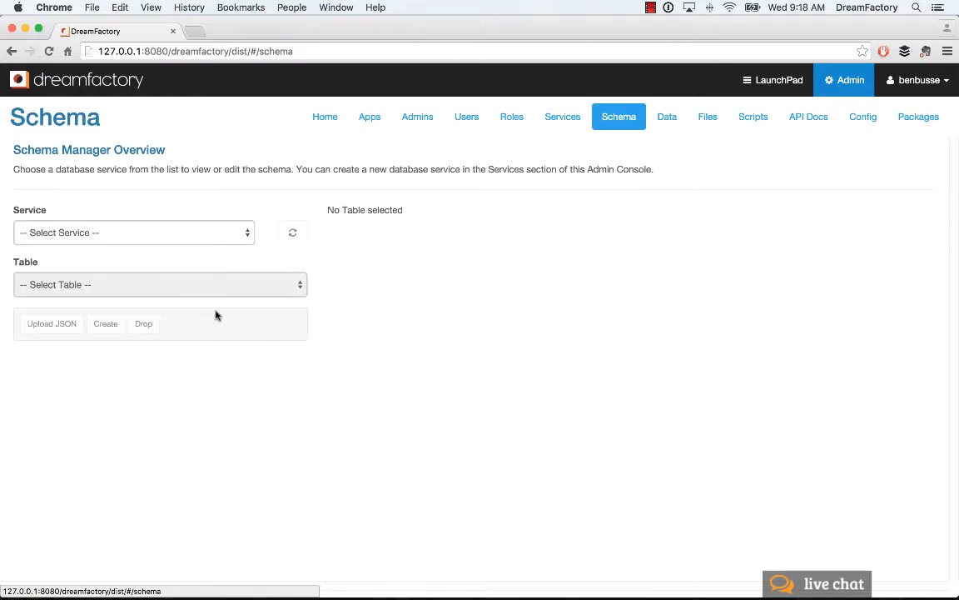
left_click(133, 234)
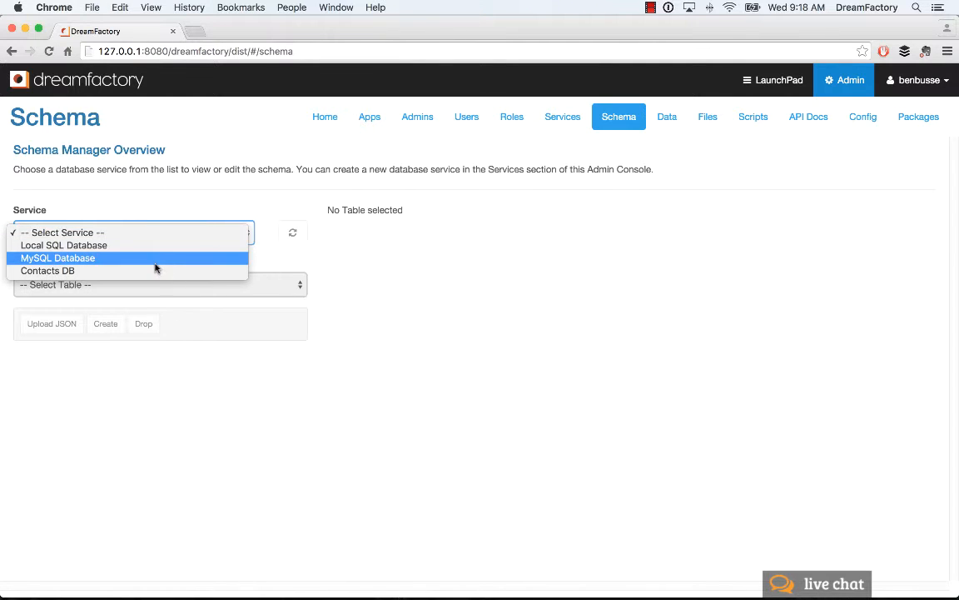
left_click(47, 270)
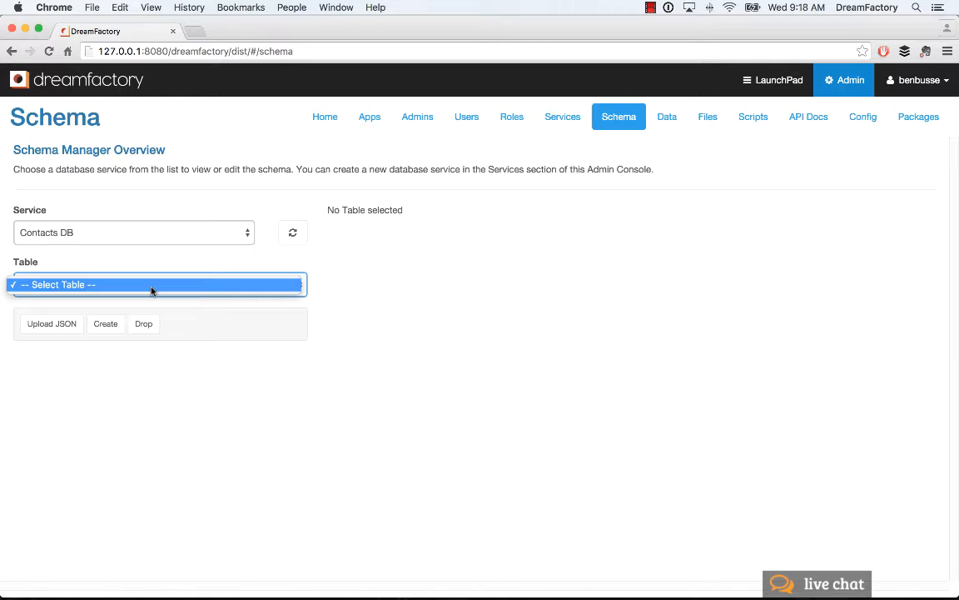
left_click(158, 283)
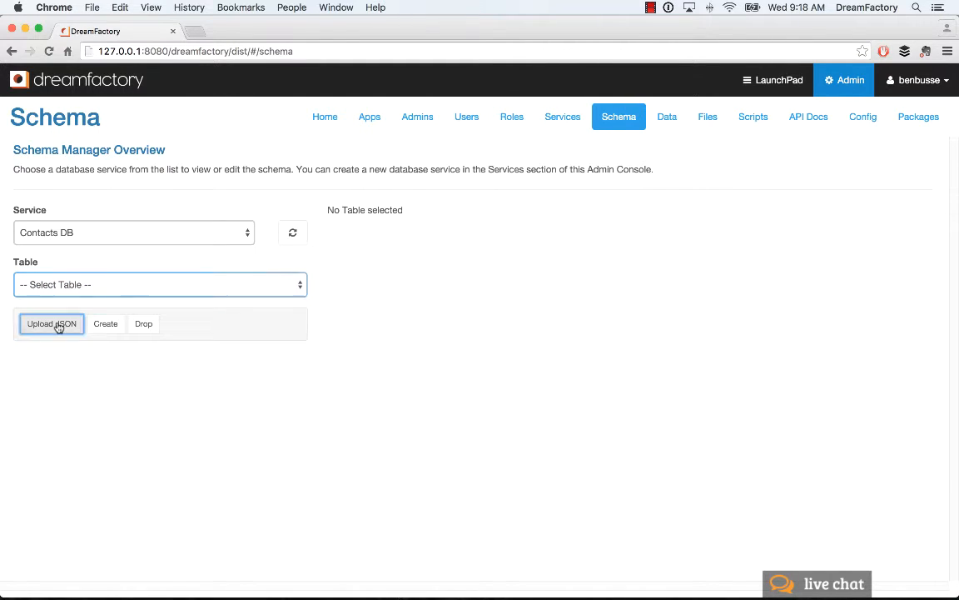
Bring up the Upload JSON schema editor, prefilled with a sample todo table
left_click(50, 323)
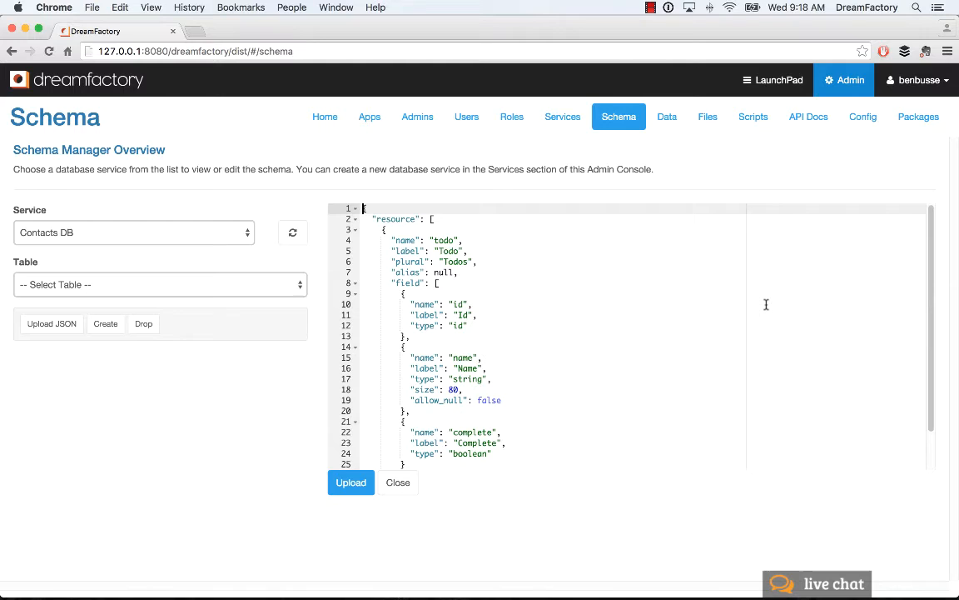
mouse_move(812, 302)
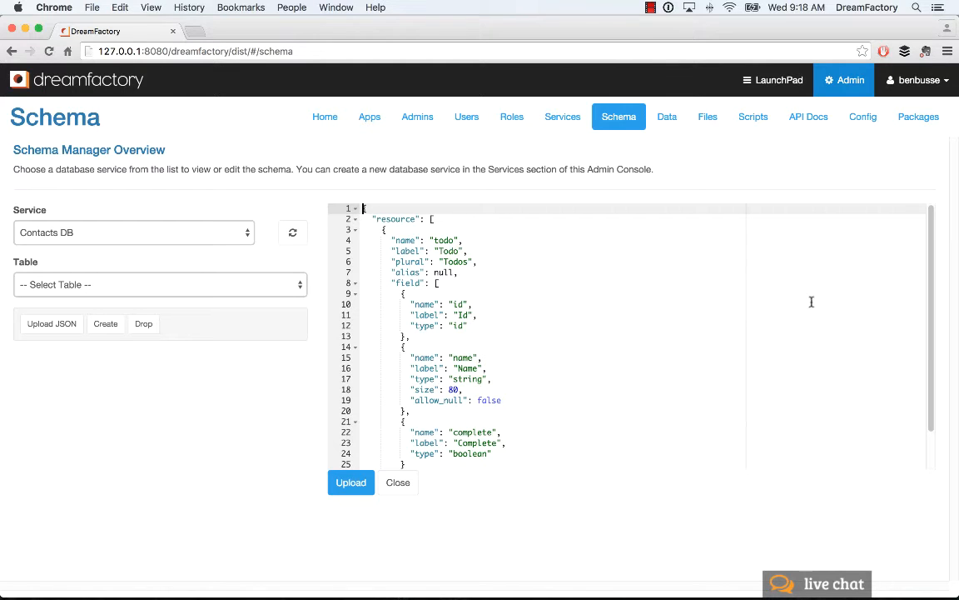
mouse_move(497, 350)
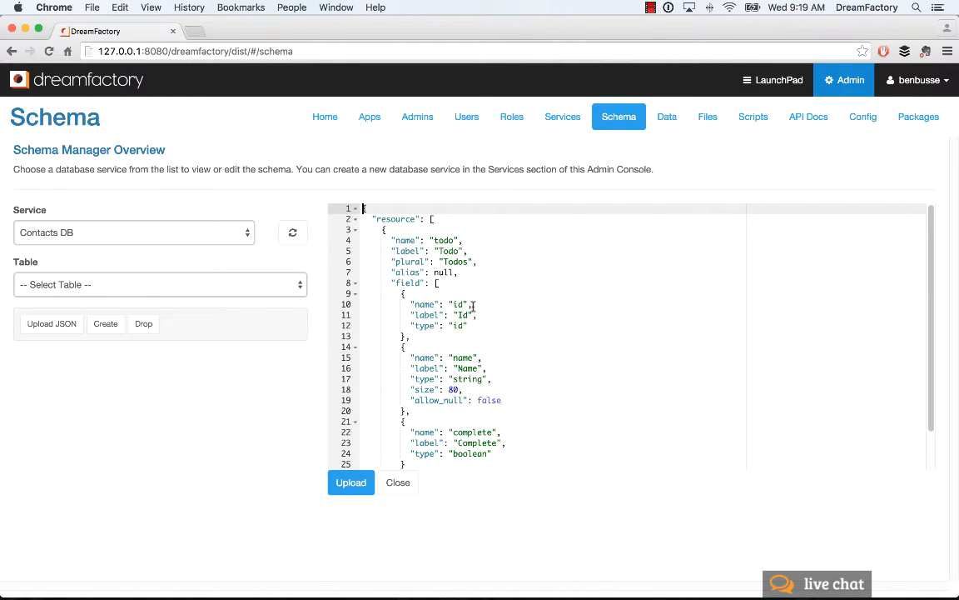
mouse_move(380, 525)
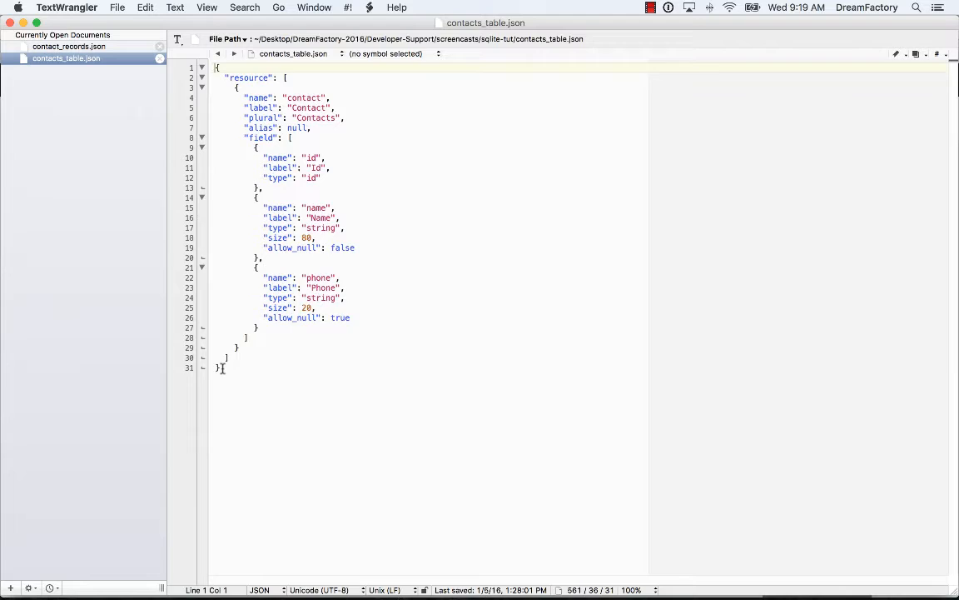
Select all of contacts_table.json in TextWrangler and switch back to Chrome
key("cmd+a")
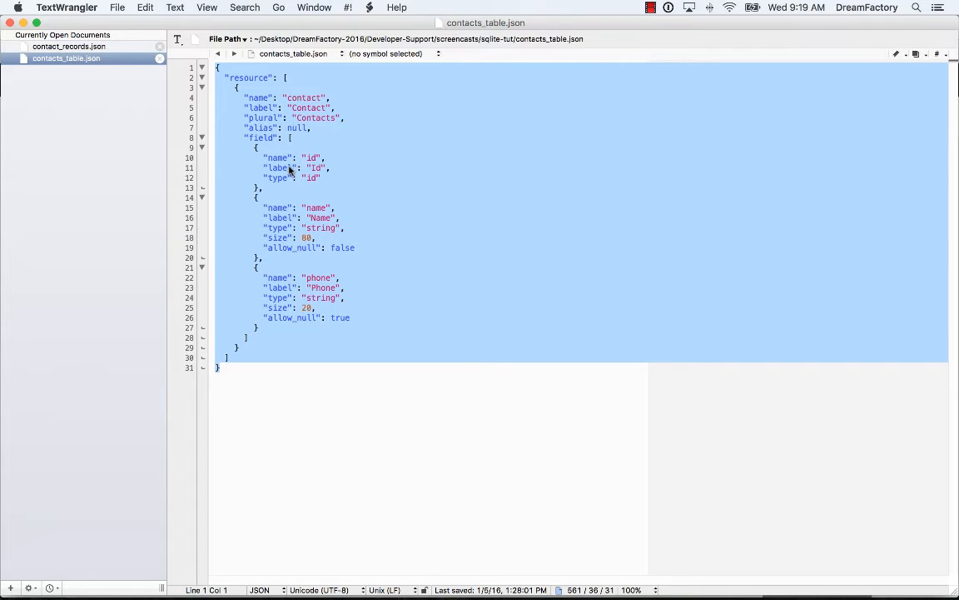
mouse_move(271, 307)
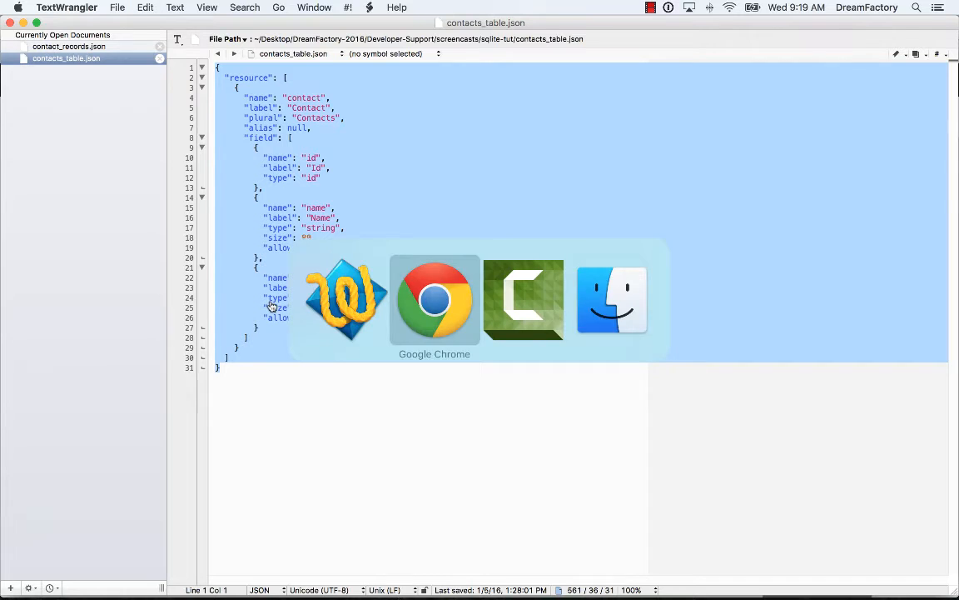
left_click(433, 299)
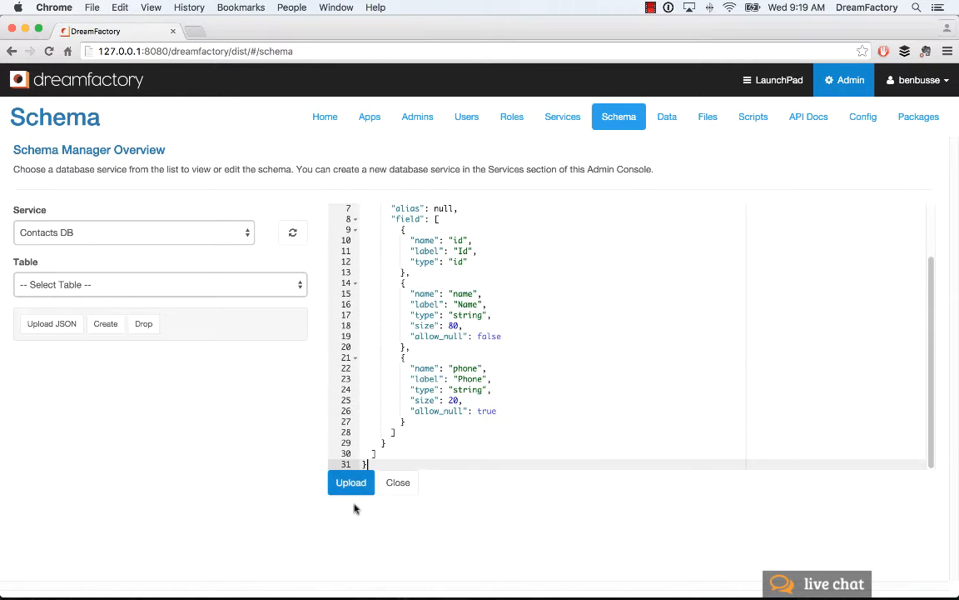
Upload the pasted contact schema and dismiss the tables-created notice
left_click(350, 483)
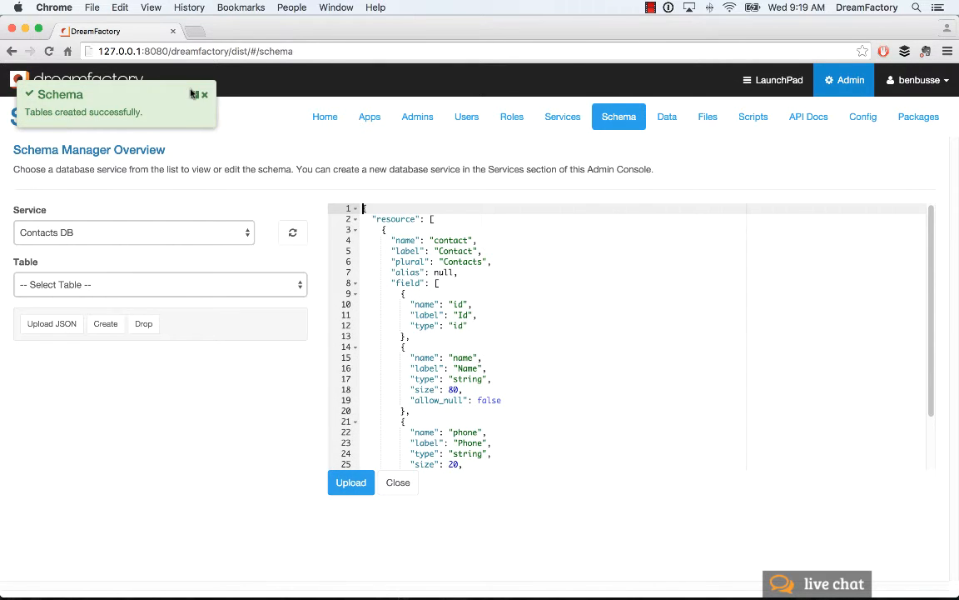
mouse_move(203, 95)
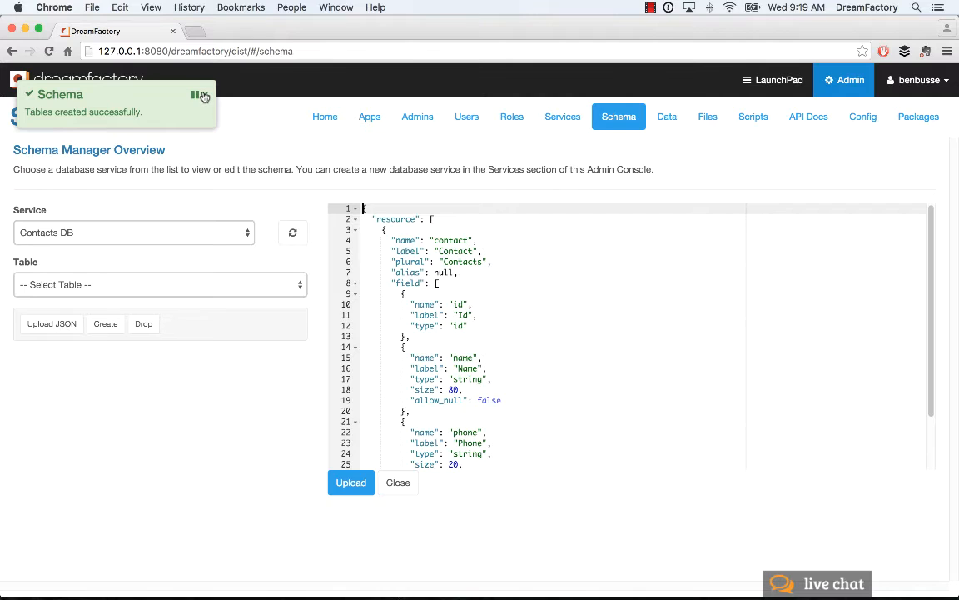
left_click(200, 95)
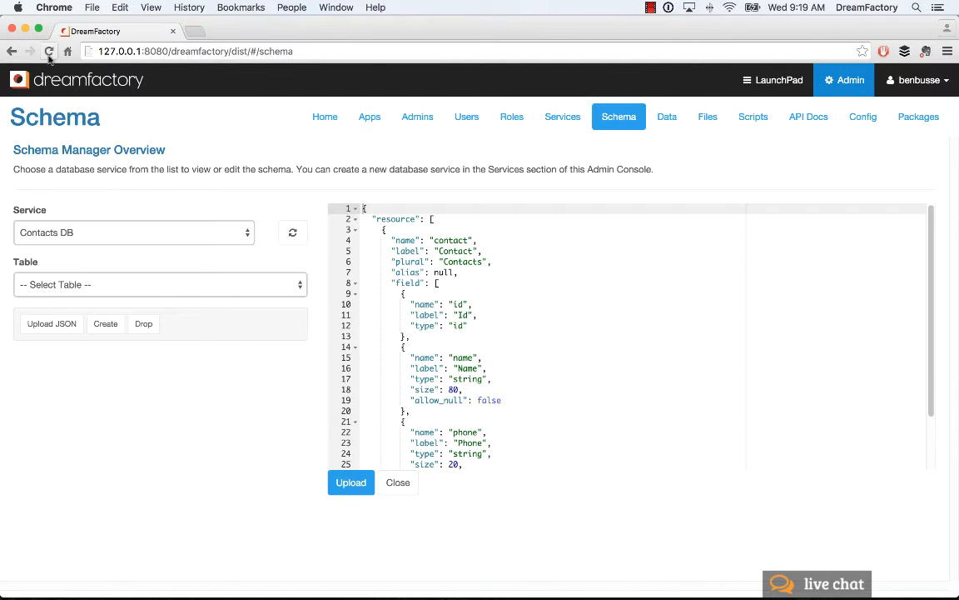
Reload, choose Contacts DB and the contact table, and review its id, name and phone fields
left_click(48, 50)
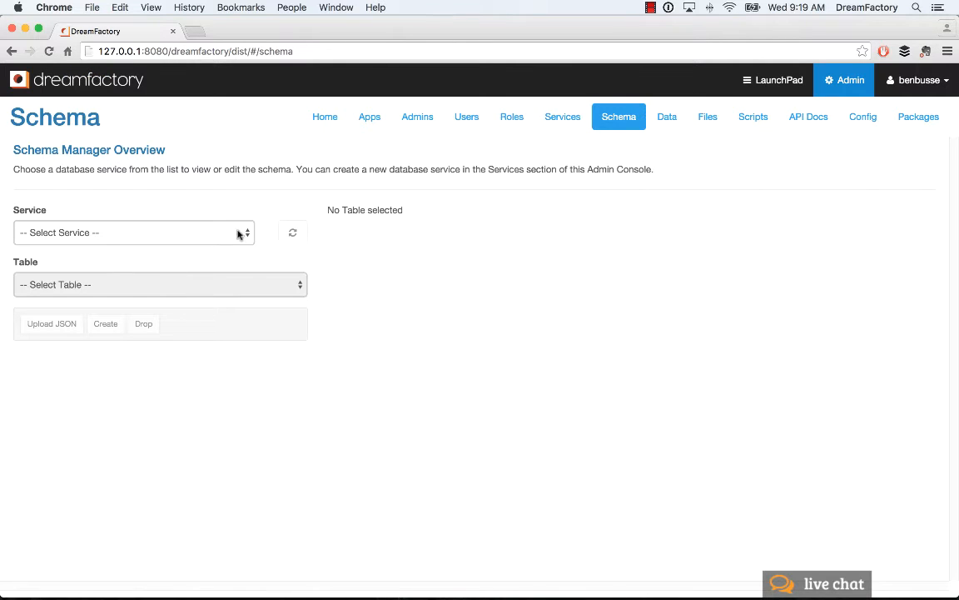
left_click(134, 234)
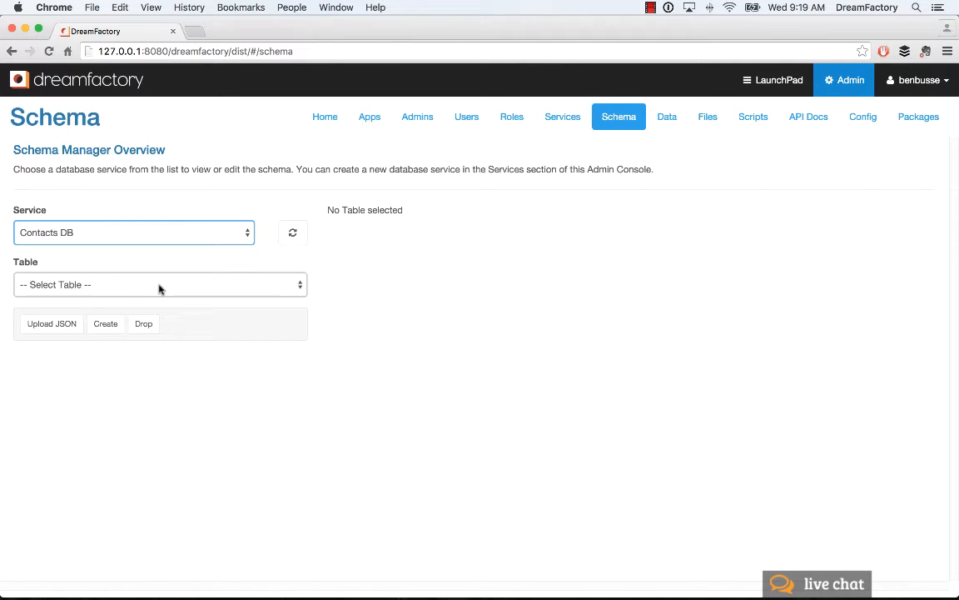
left_click(159, 283)
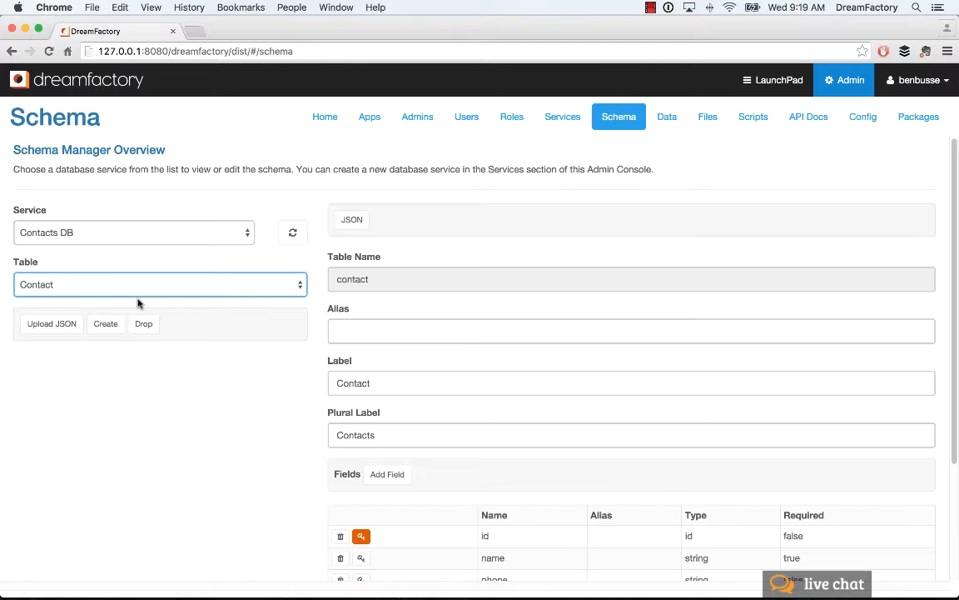
scroll("down", 3)
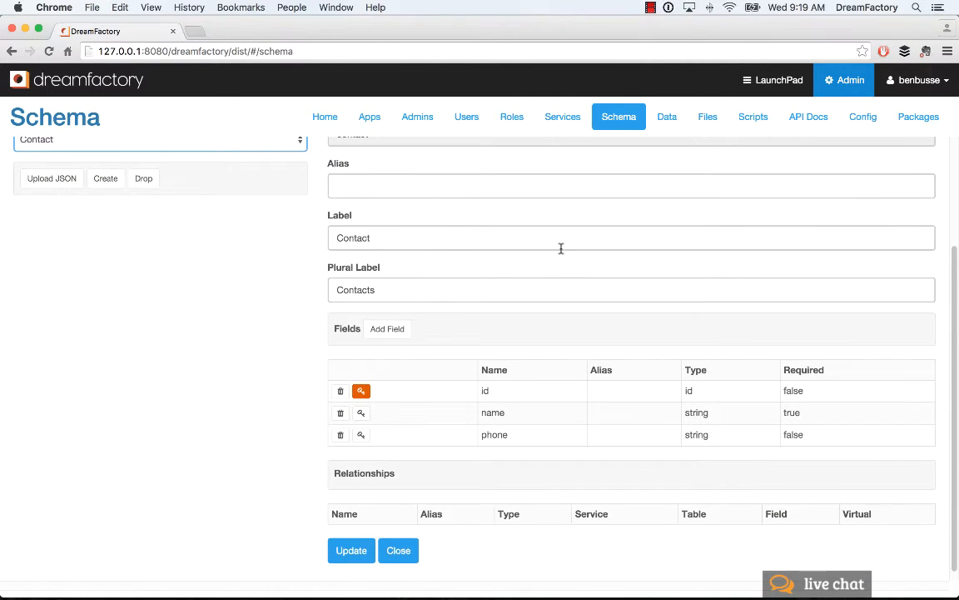
mouse_move(524, 269)
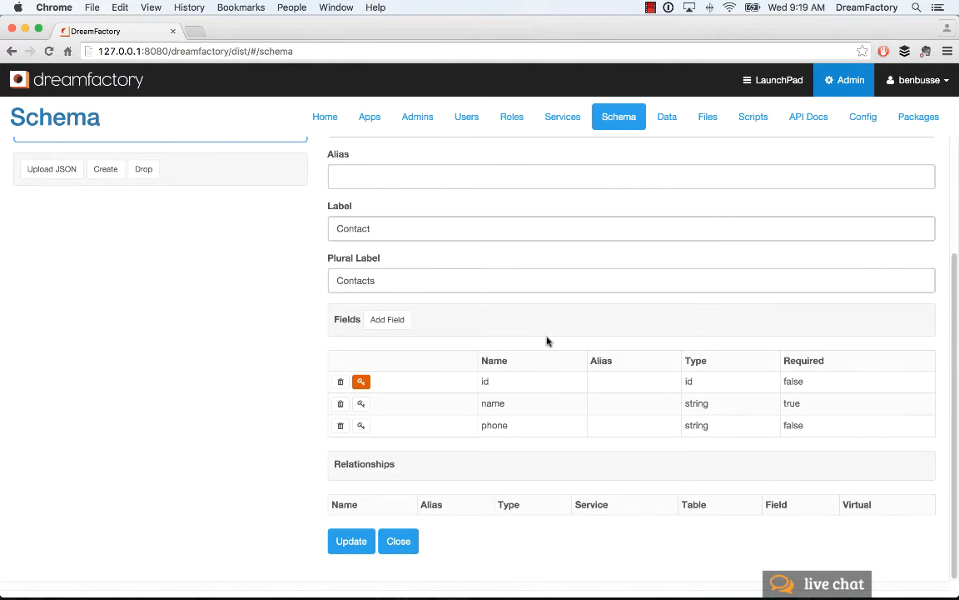
scroll("up", 3)
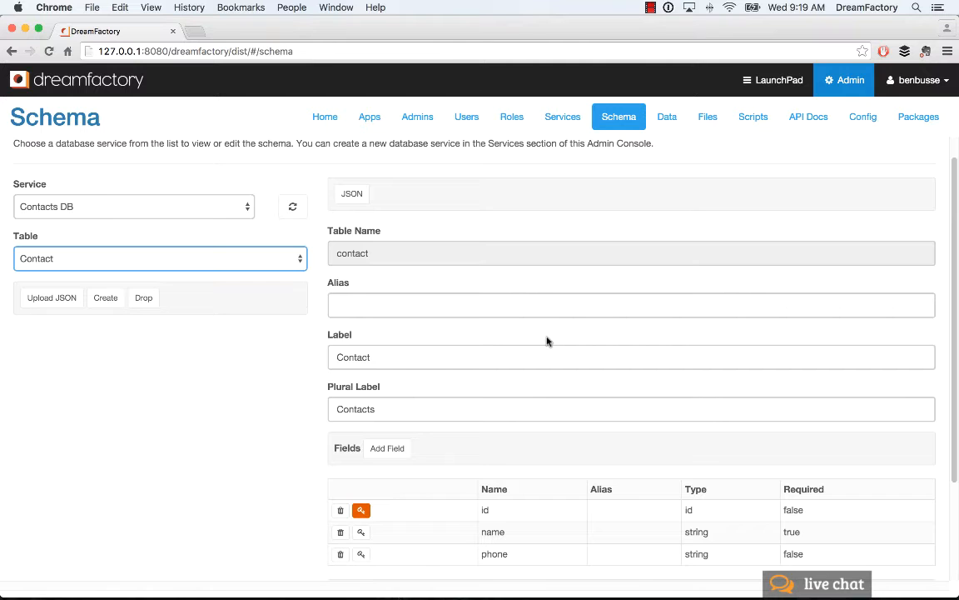
scroll("down", 3)
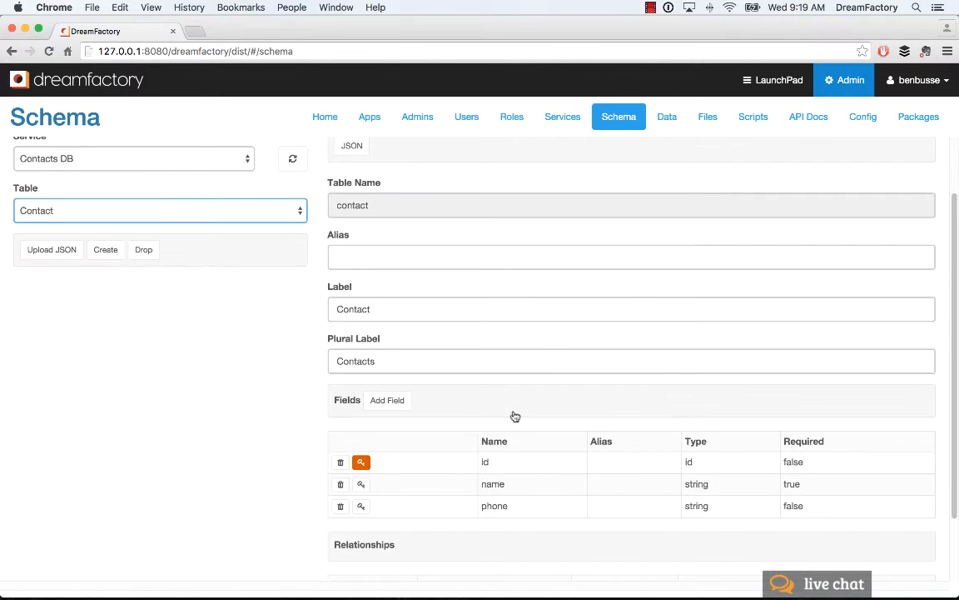
mouse_move(619, 384)
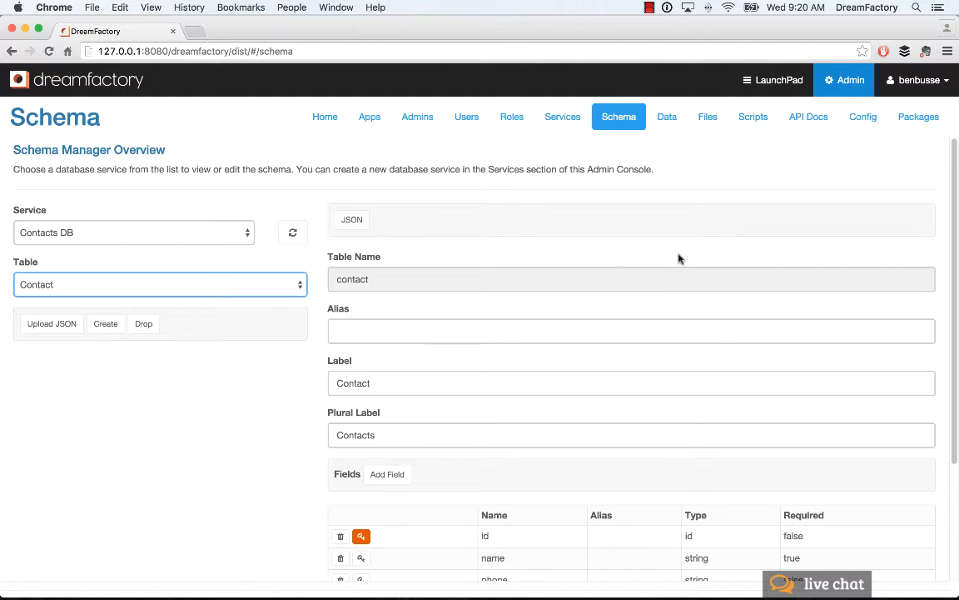
In API Docs, expand sql_contacts and scroll to the POST createRecords operation
left_click(808, 117)
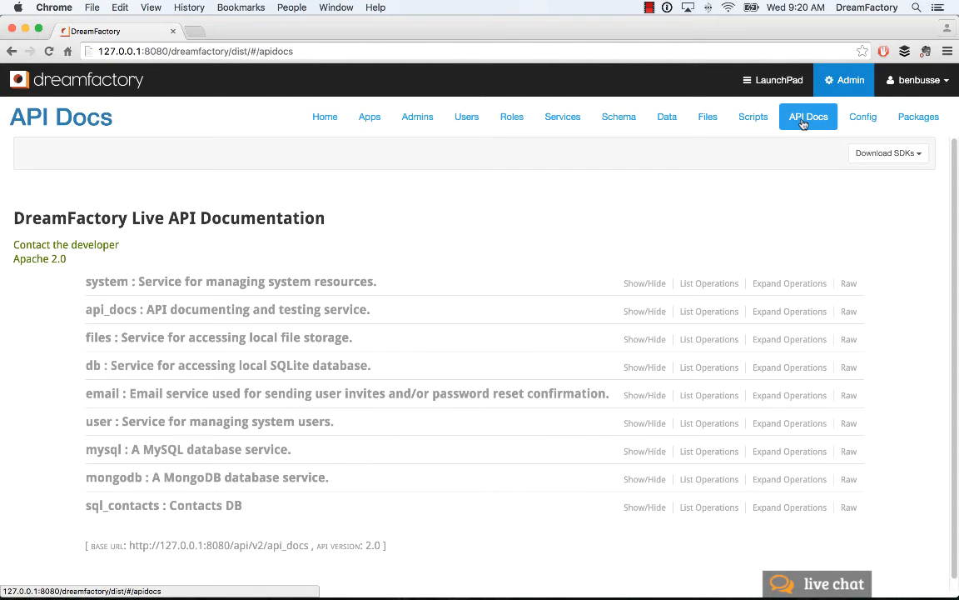
mouse_move(628, 216)
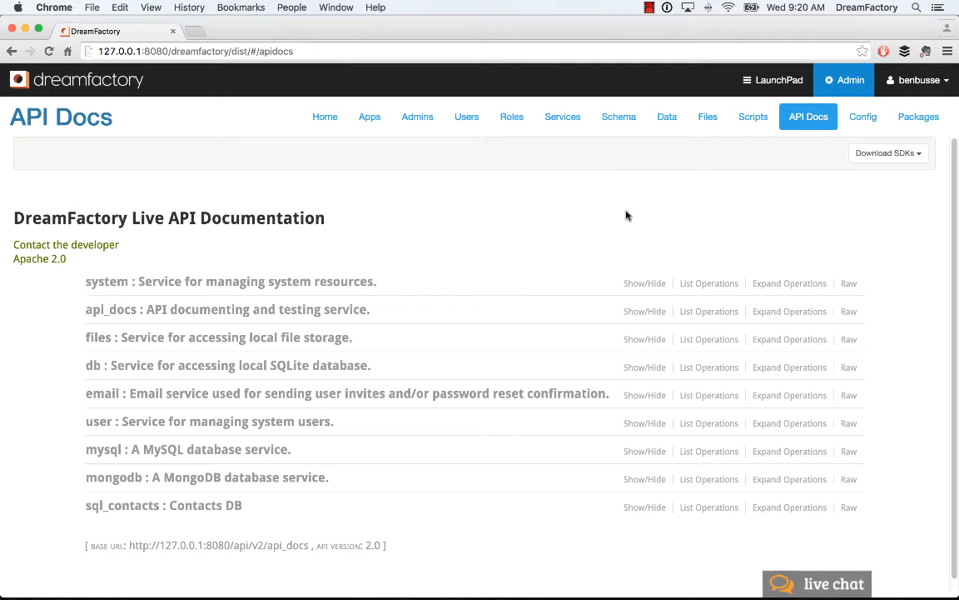
mouse_move(122, 506)
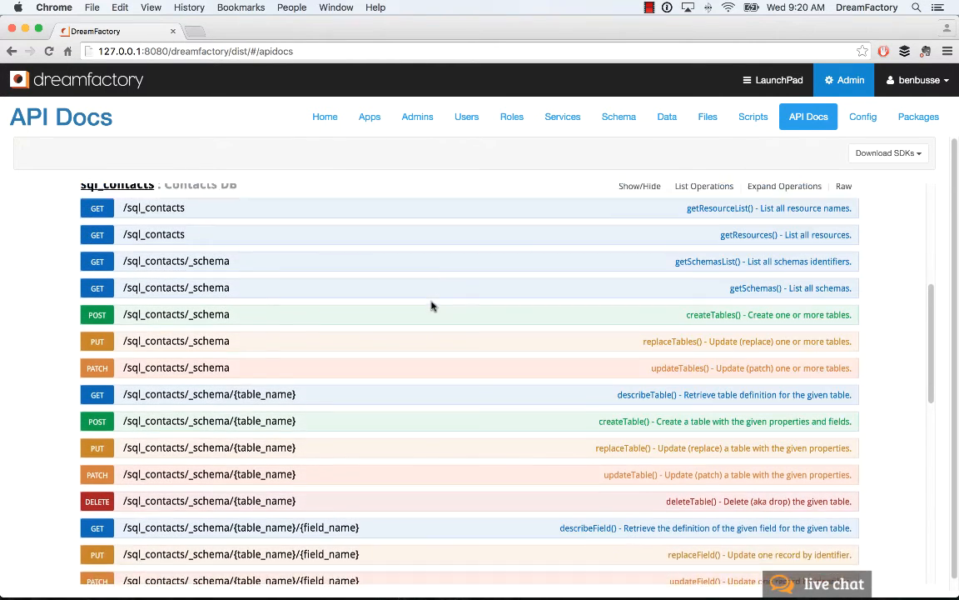
scroll("up", 3)
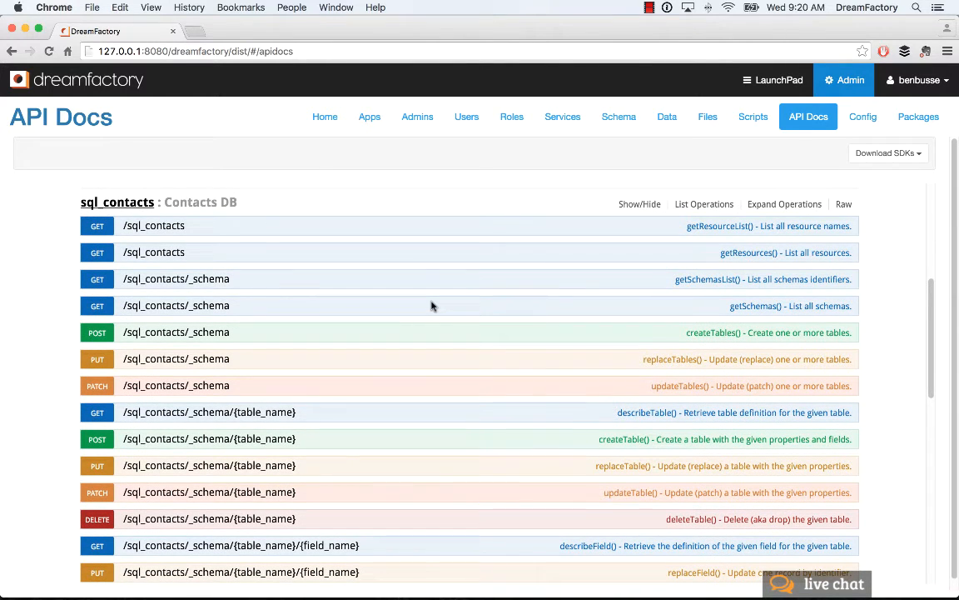
scroll("up", 3)
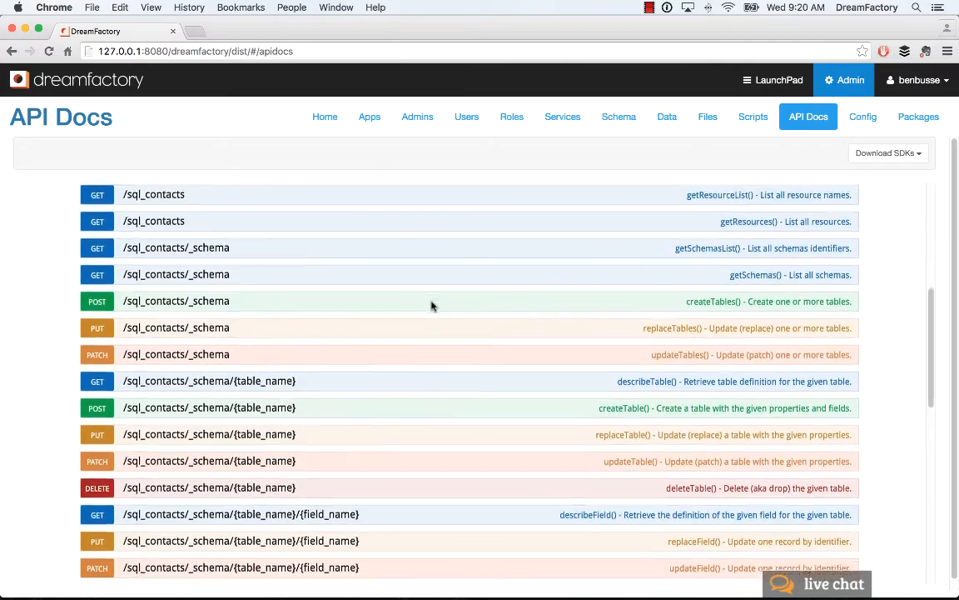
scroll("down", 3)
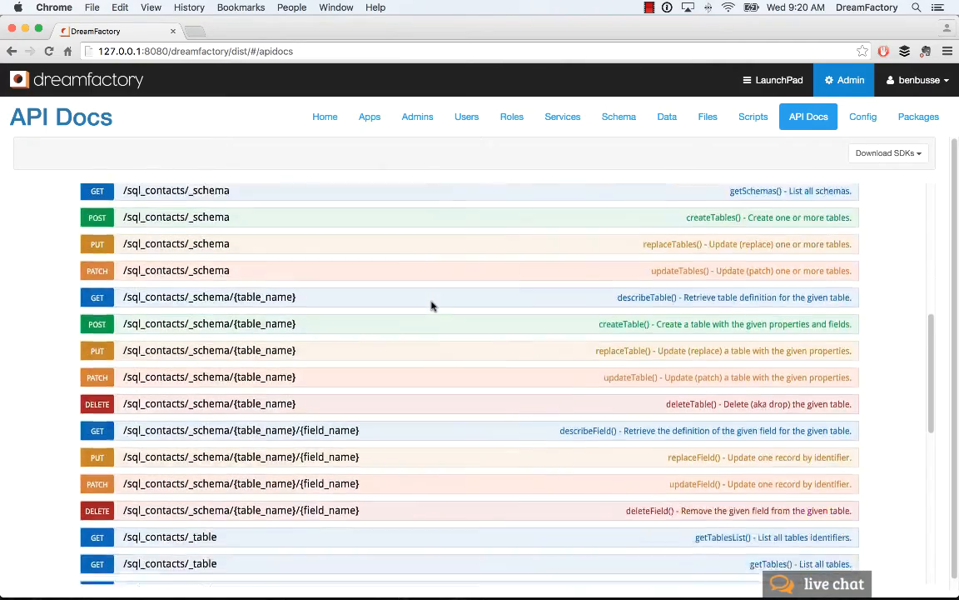
scroll("down", 3)
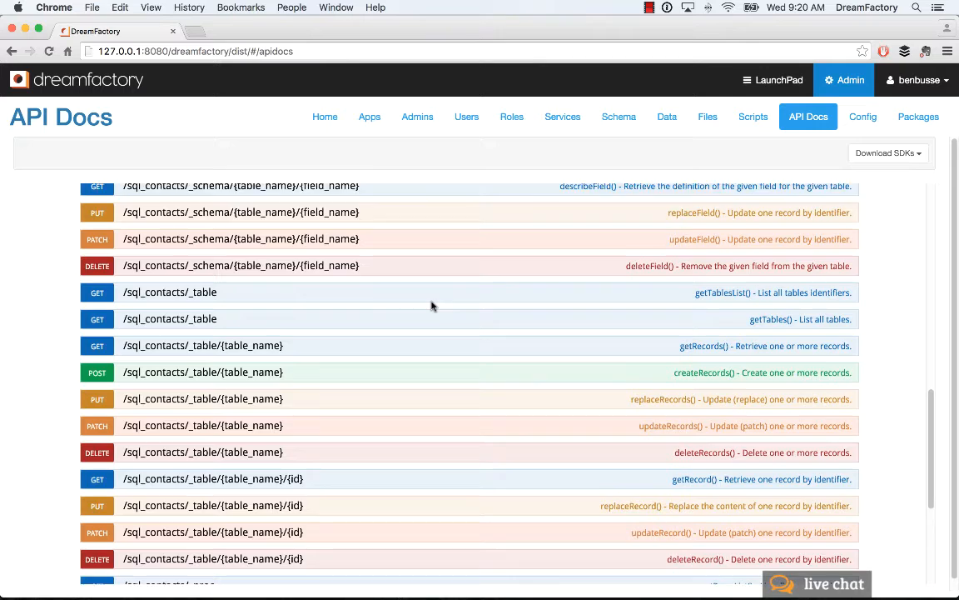
scroll("down", 3)
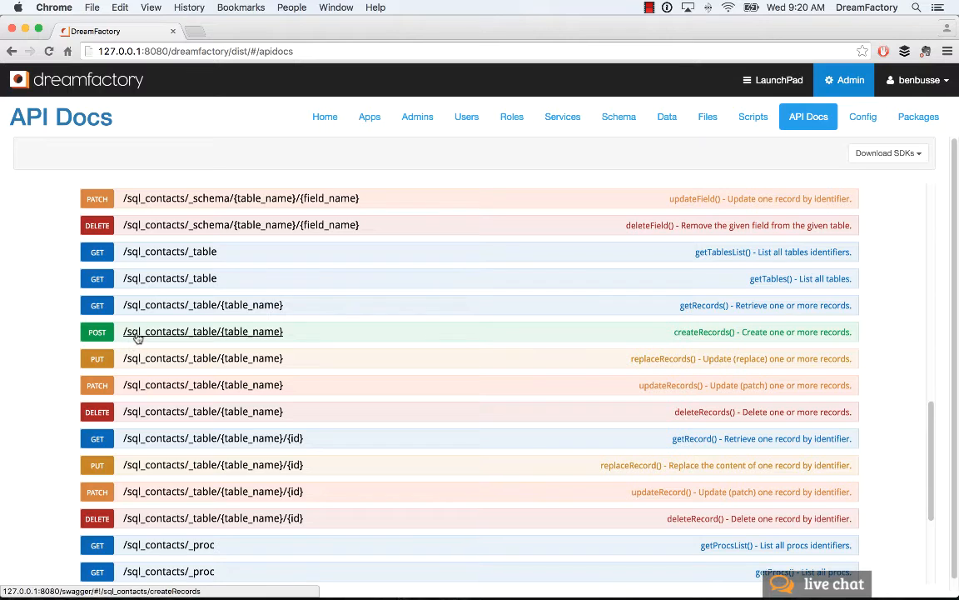
mouse_move(256, 333)
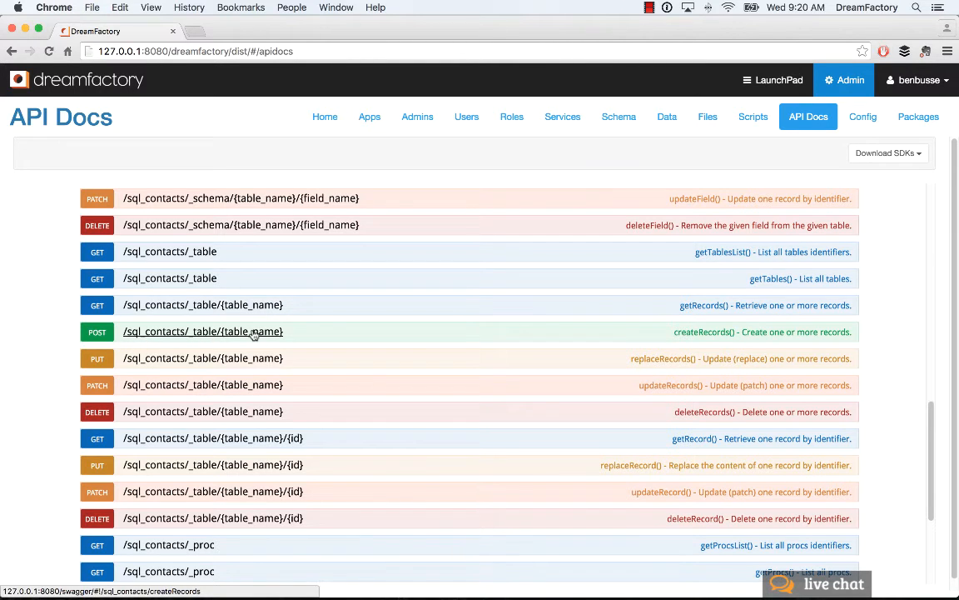
mouse_move(628, 345)
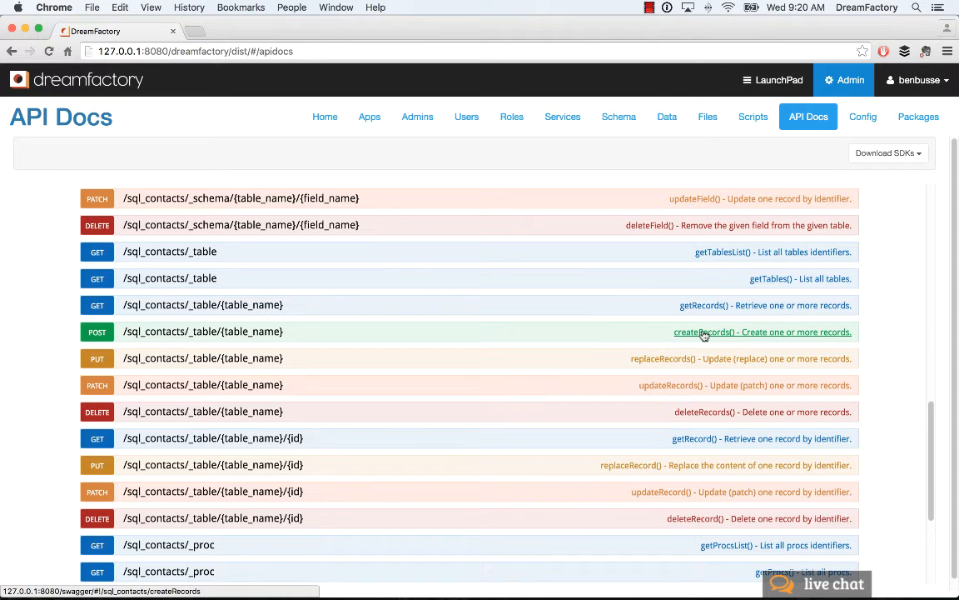
mouse_move(115, 337)
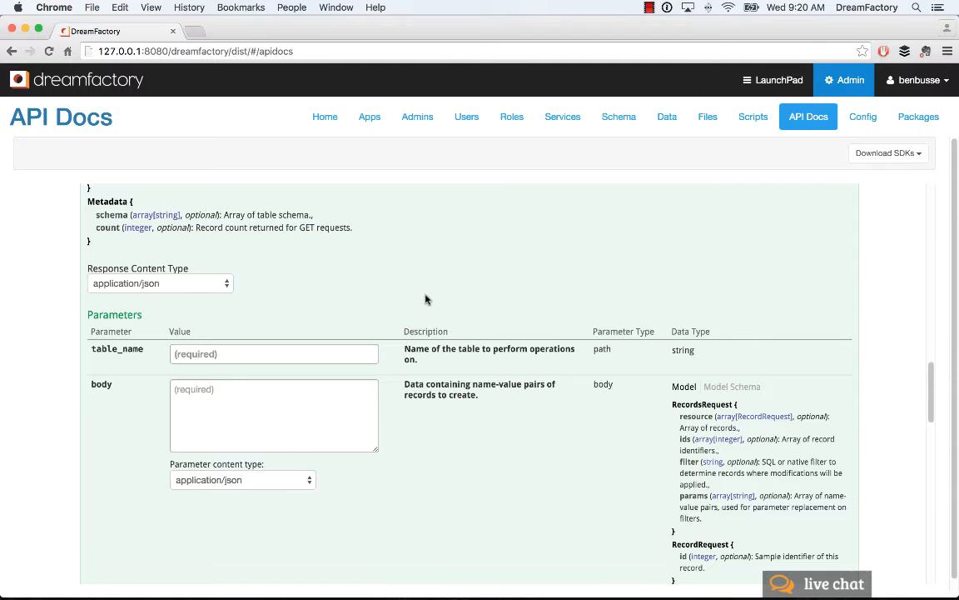
Enter contact as the table_name for the createRecords request
scroll("down", 3)
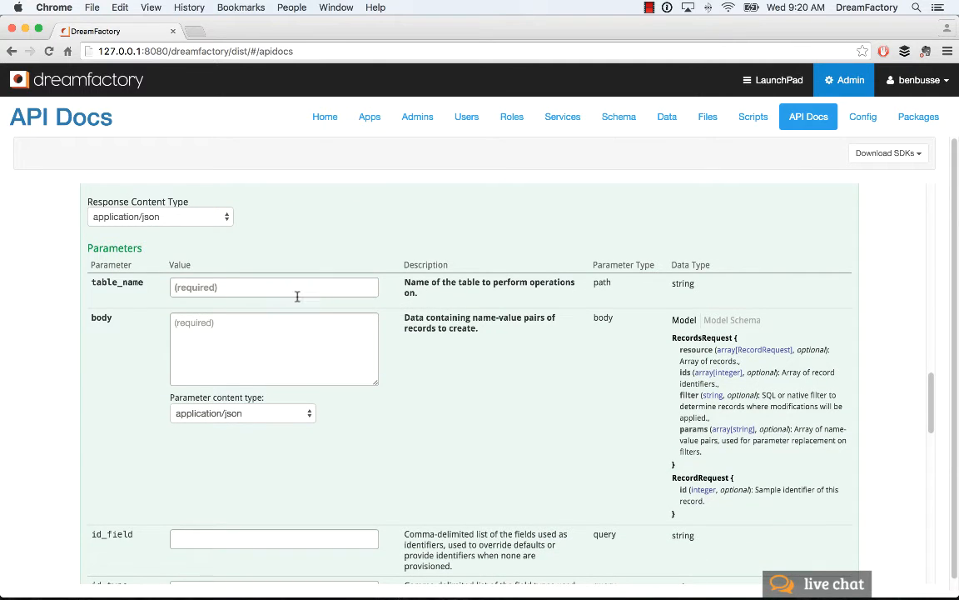
mouse_move(245, 343)
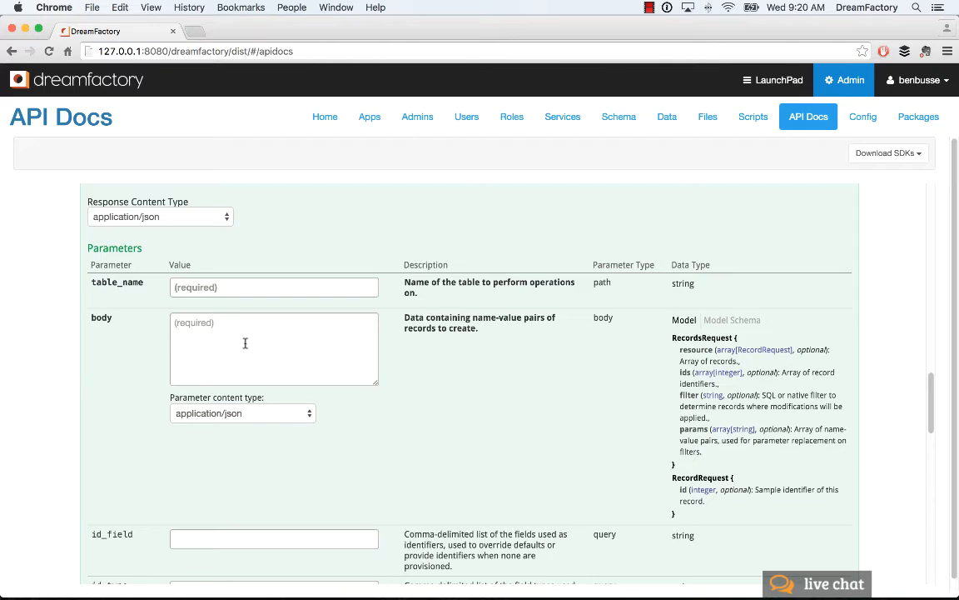
left_click(273, 286)
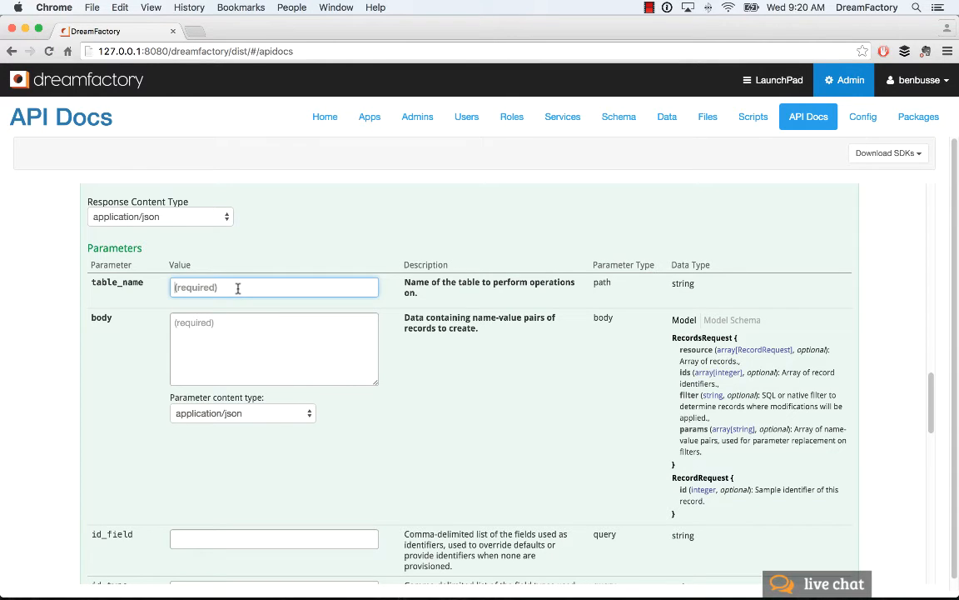
type("contact")
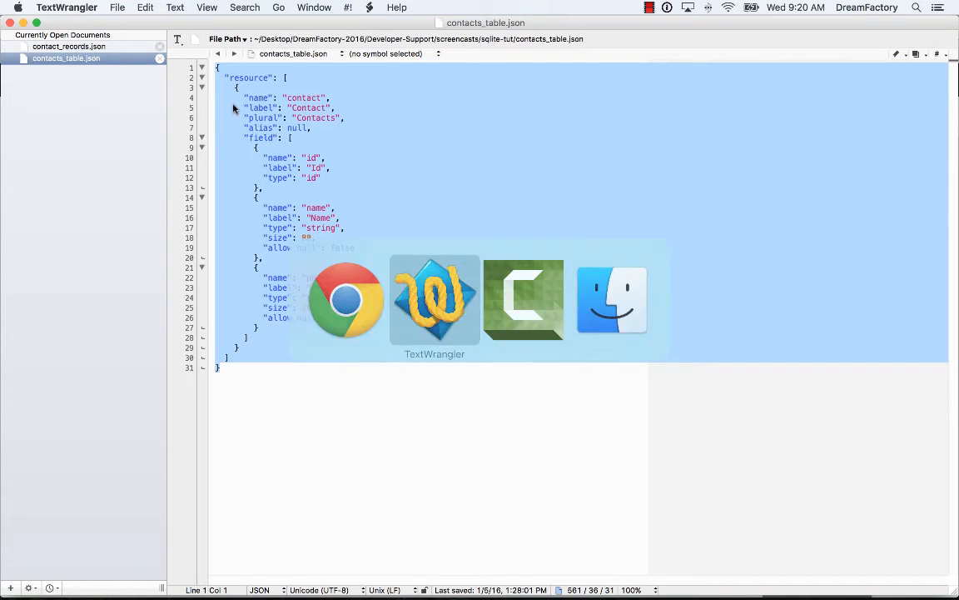
Copy the contact_records.json content holding the Ben and Sarah entries
left_click(70, 47)
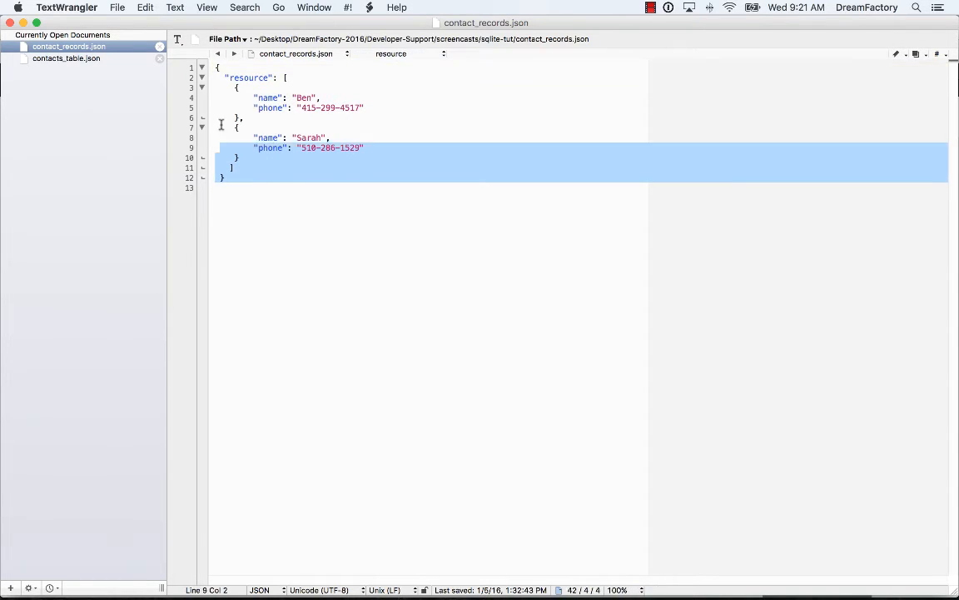
key("cmd+a")
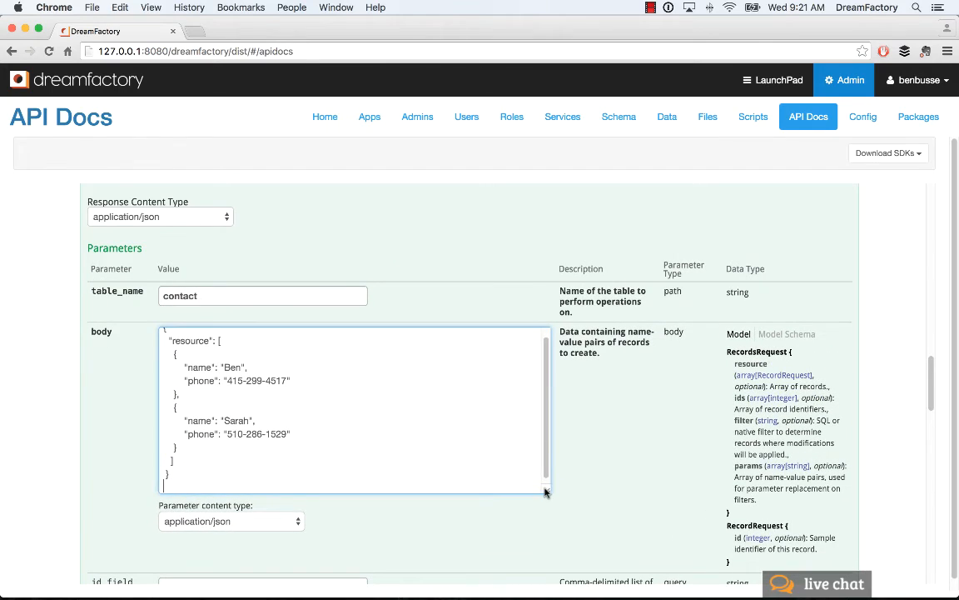
Run createRecords on the contact table, getting status 200 with new ids 1 and 2
scroll("down", 3)
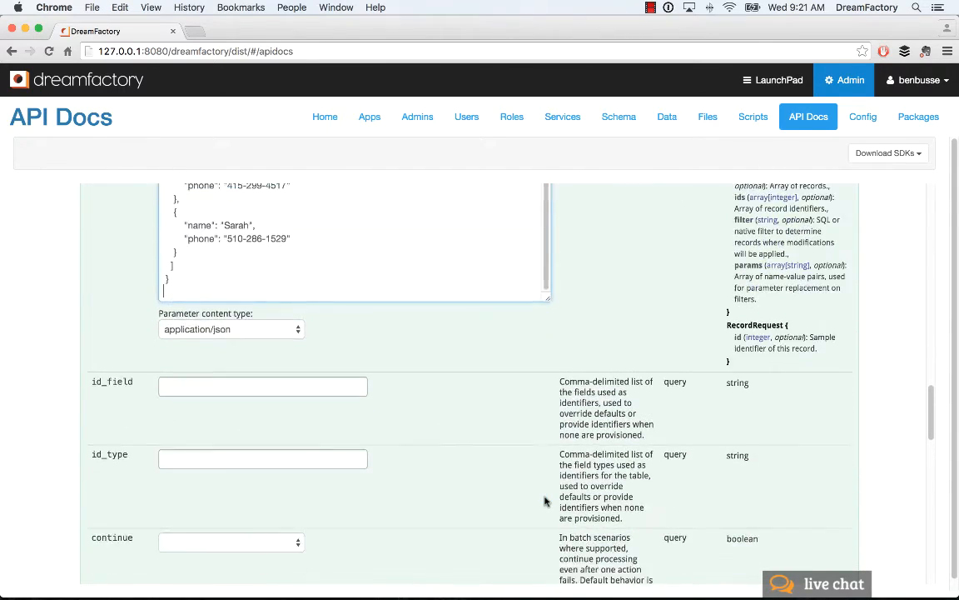
scroll("down", 3)
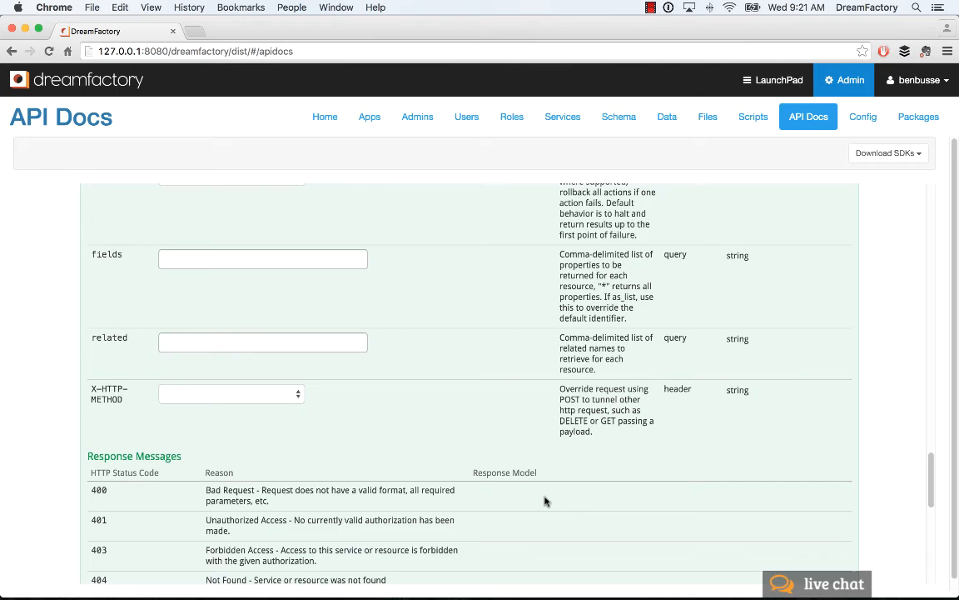
scroll("down", 3)
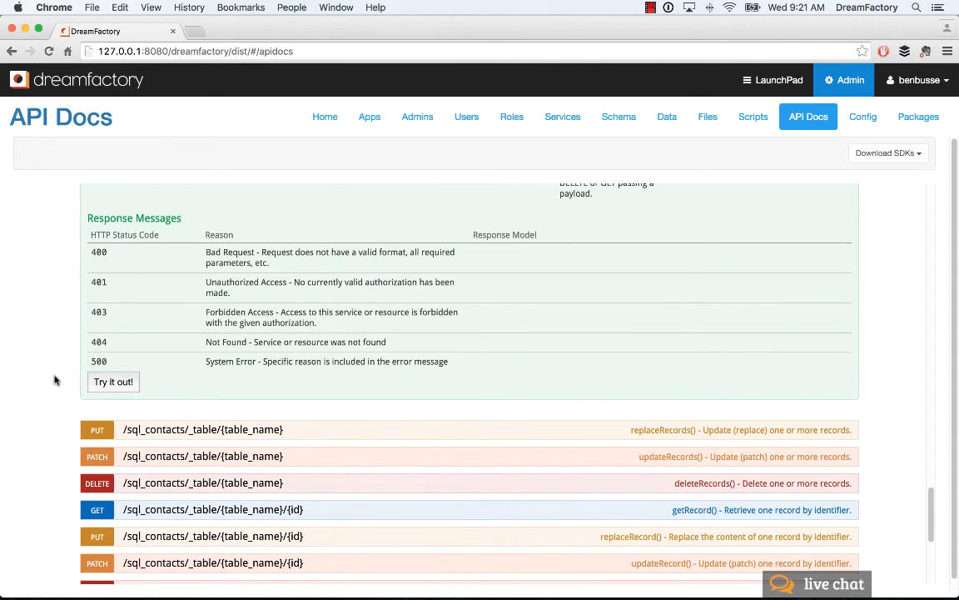
left_click(114, 382)
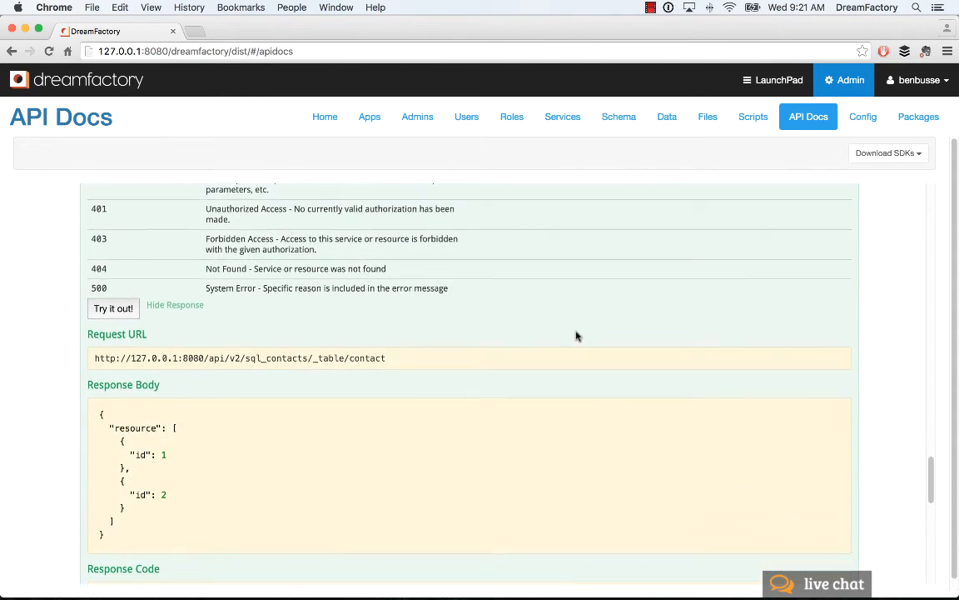
scroll("down", 3)
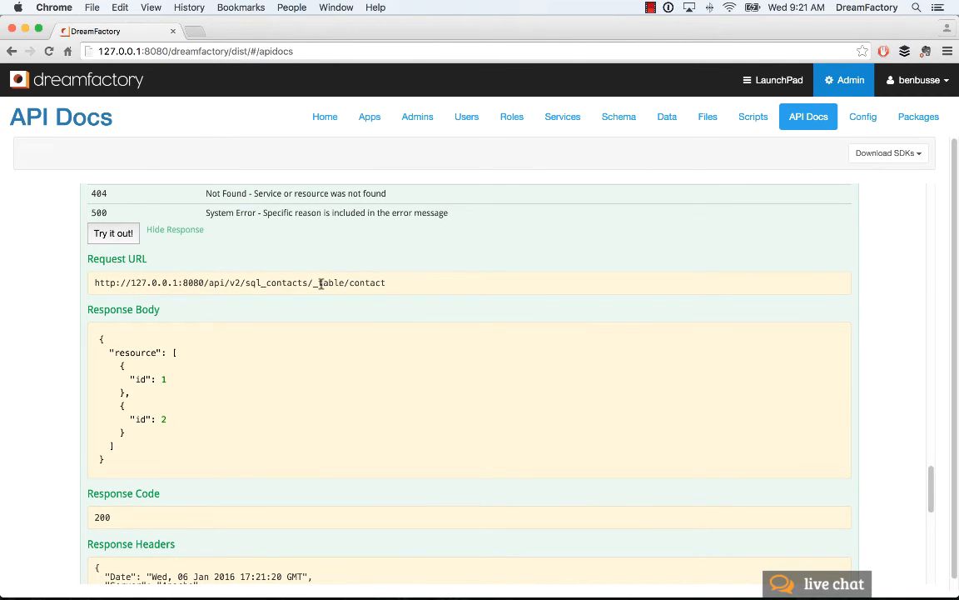
scroll("down", 3)
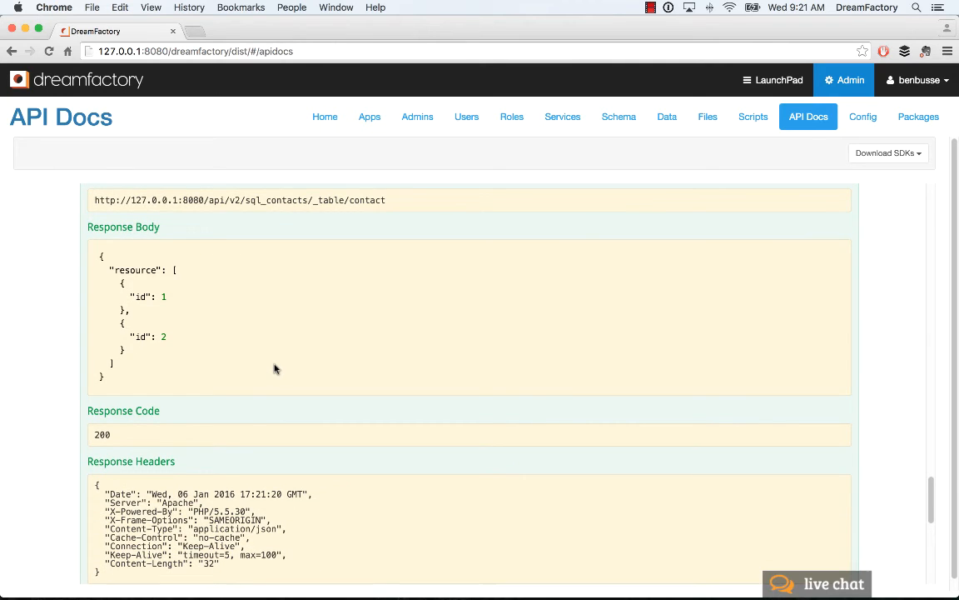
scroll("down", 3)
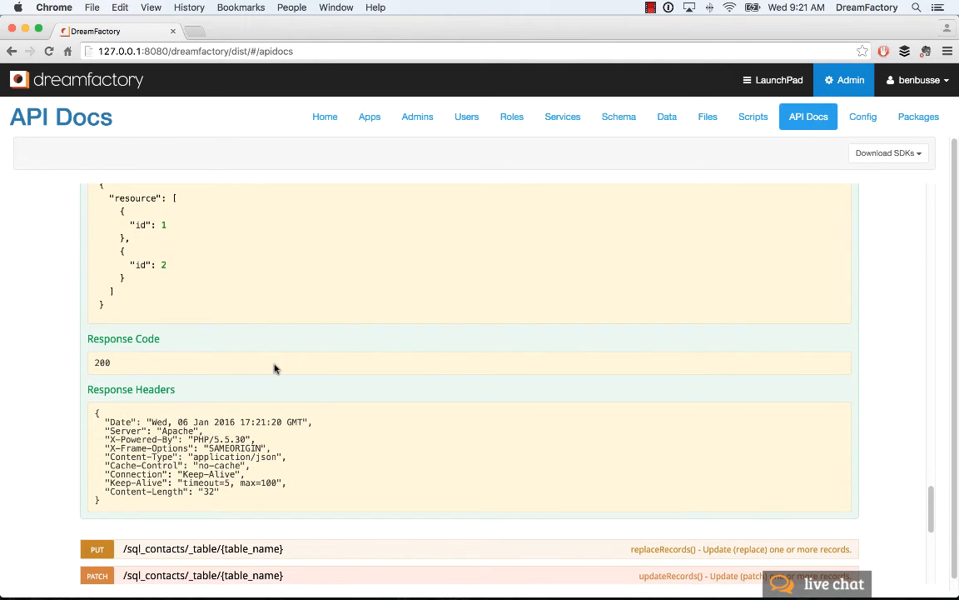
scroll("up", 3)
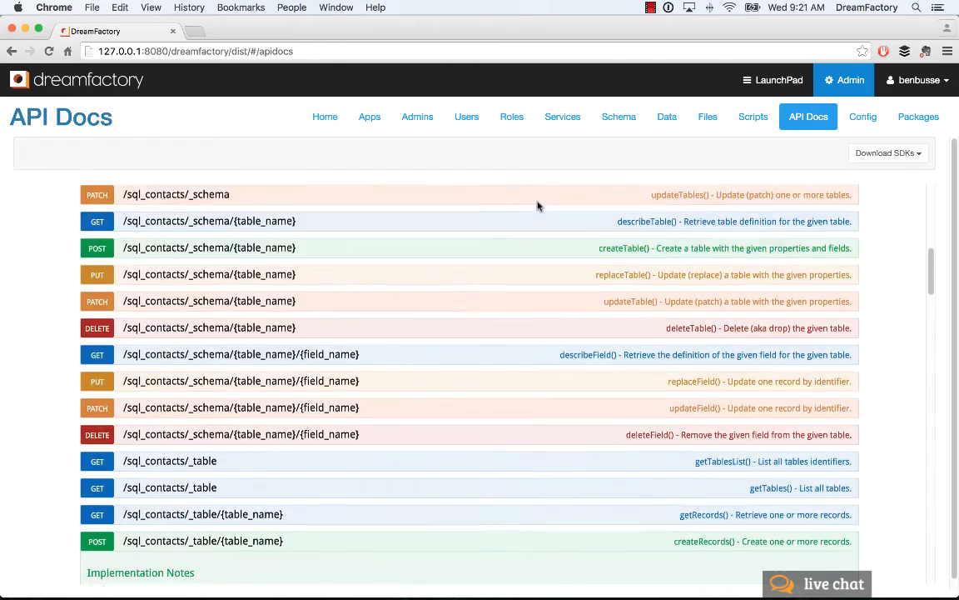
Run getRecords on table_name contact, returning the stored contacts starting with Ben
scroll("down", 3)
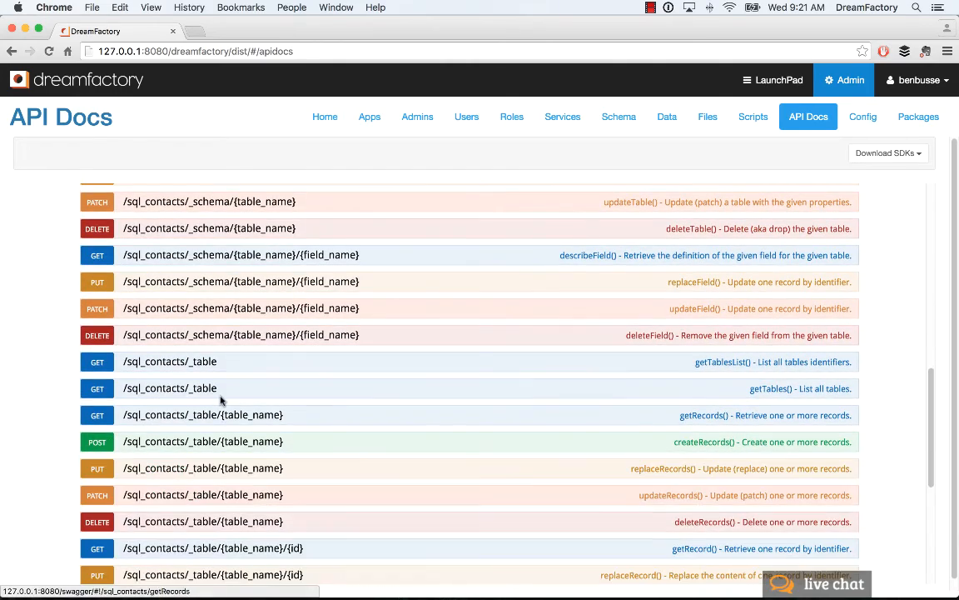
scroll("down", 3)
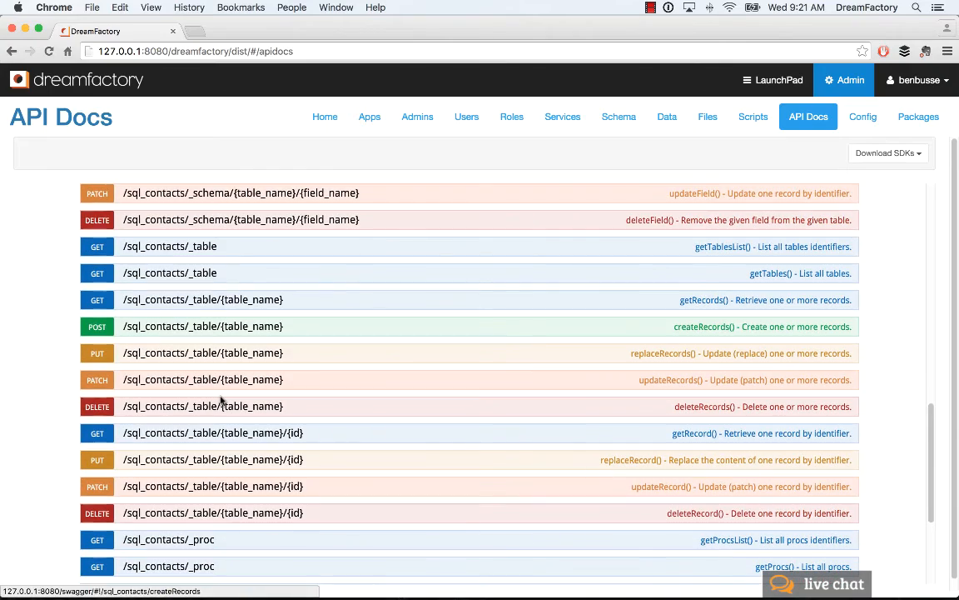
left_click(203, 299)
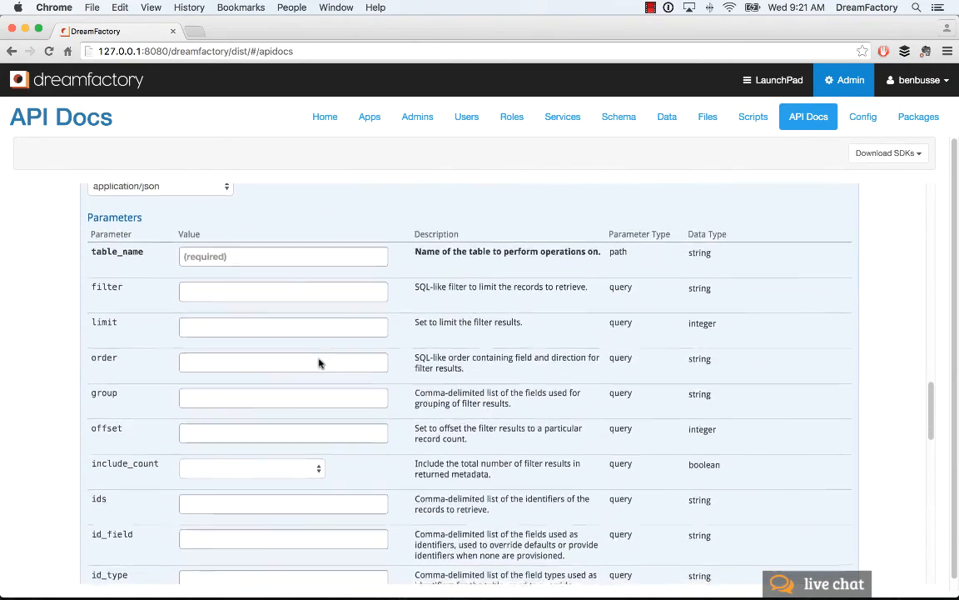
type("cont")
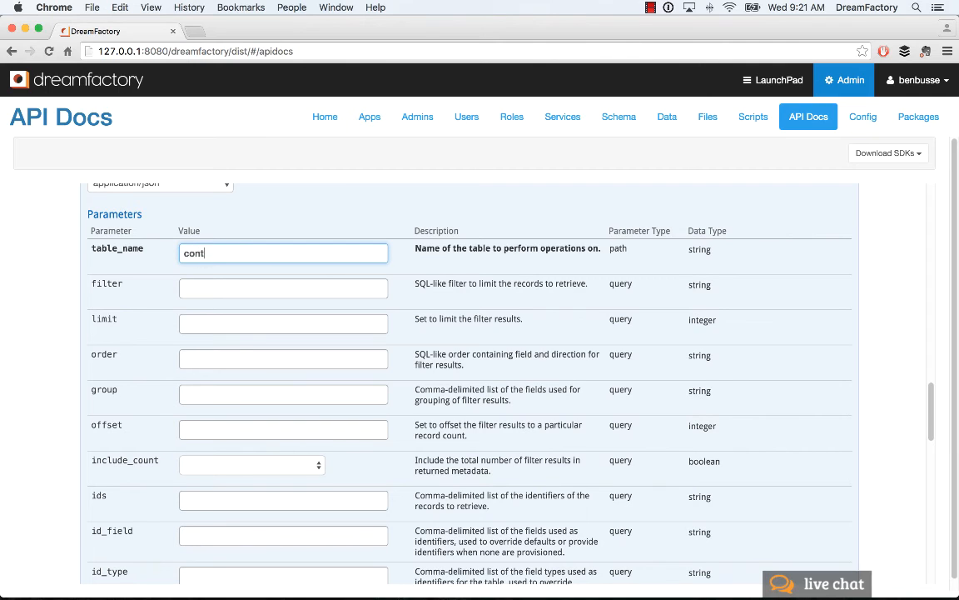
scroll("down", 3)
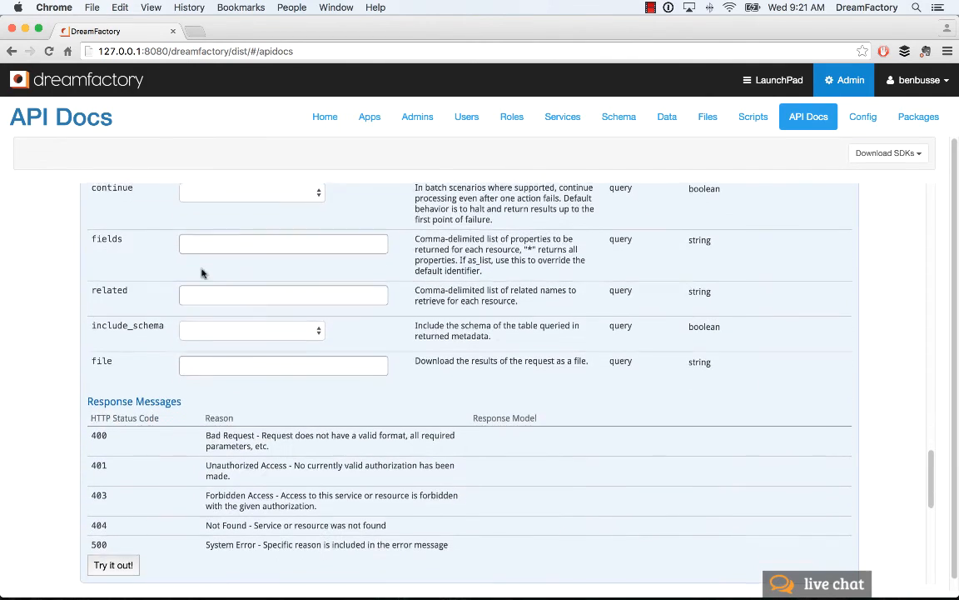
left_click(114, 565)
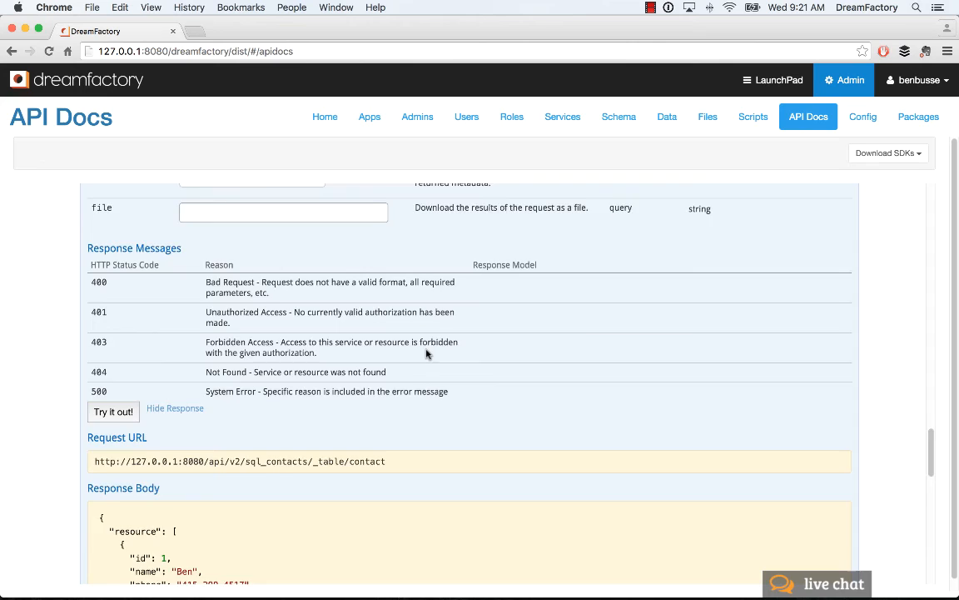
scroll("up", 3)
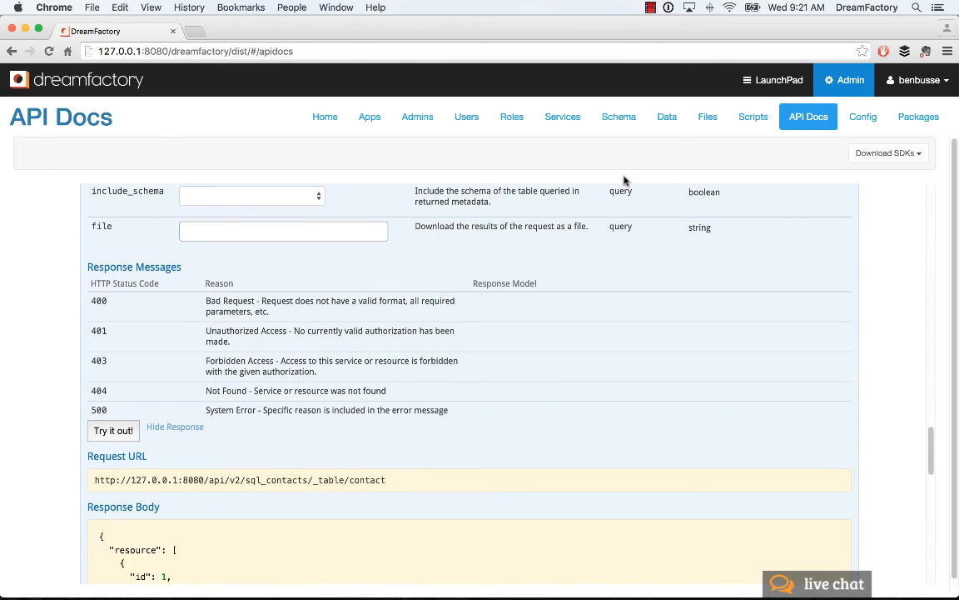
Go to the Data page listing Ben and Sarah with their phone numbers
left_click(666, 117)
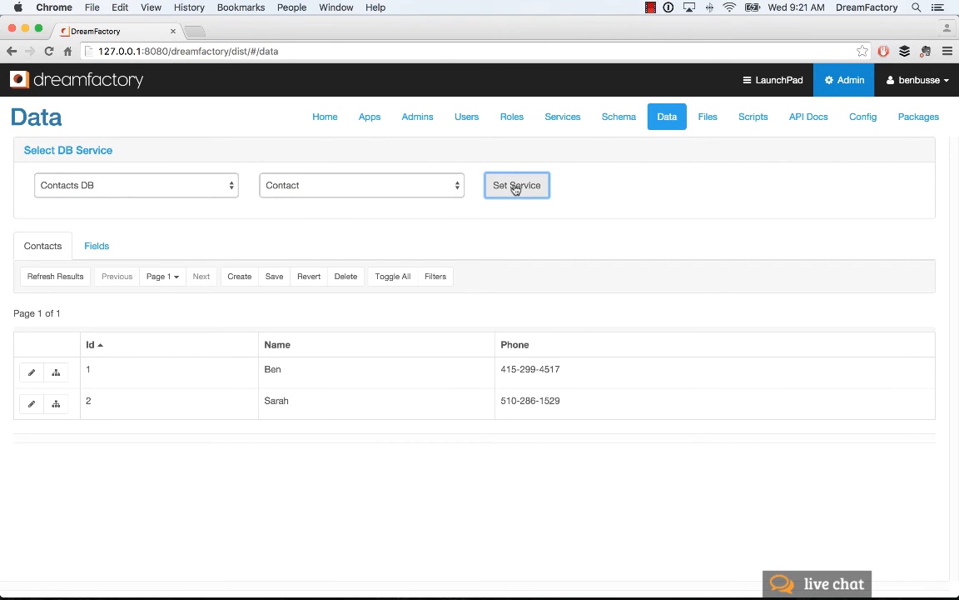
mouse_move(556, 497)
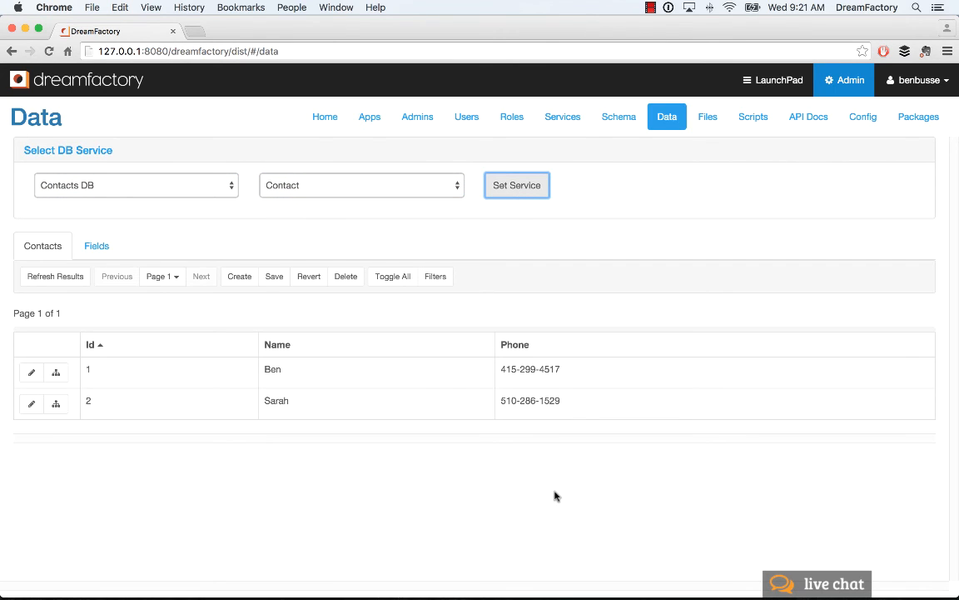